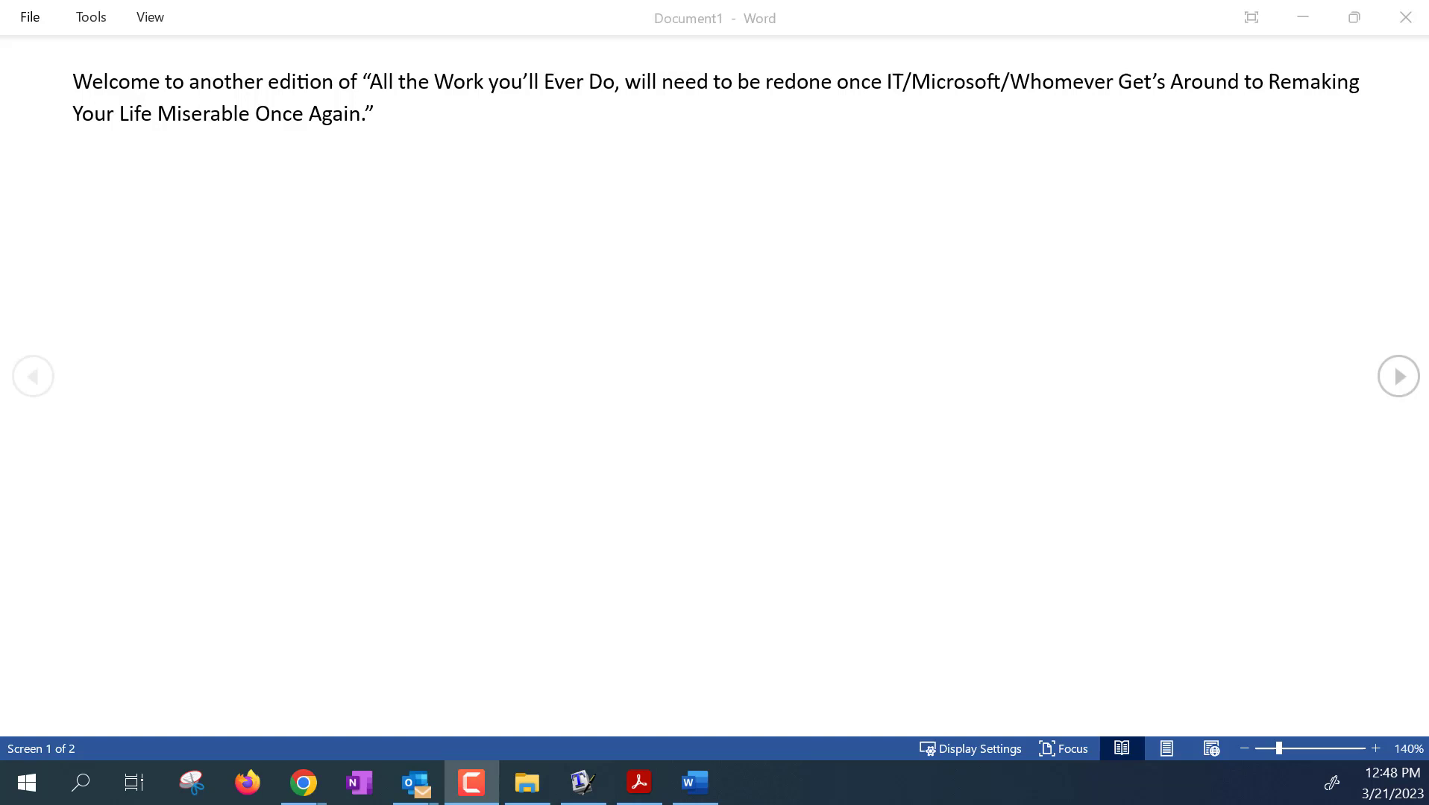
mouse_move(638, 783)
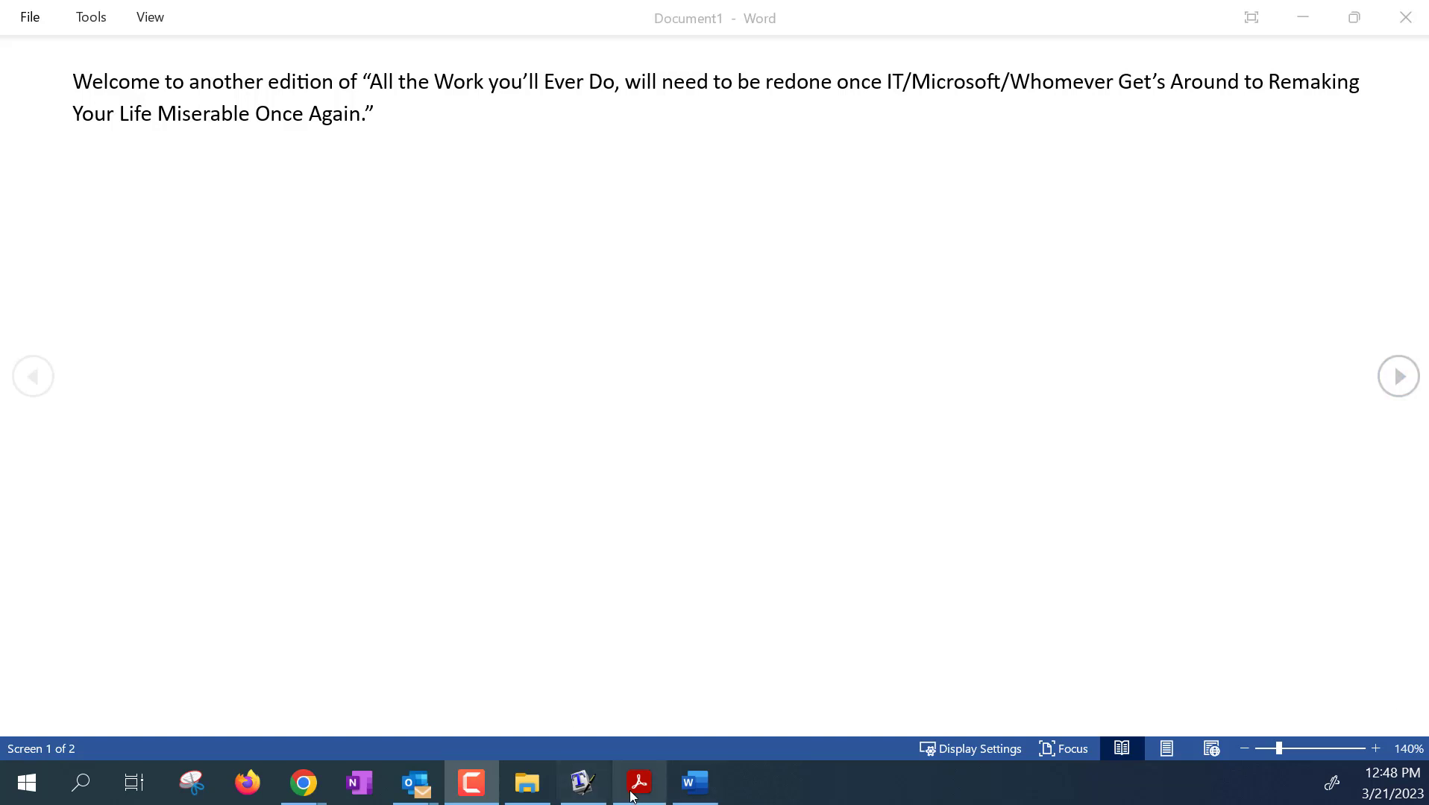
Step: Bring the 201-2-11AB notes PDF to the front and show its File commands
left_click(638, 783)
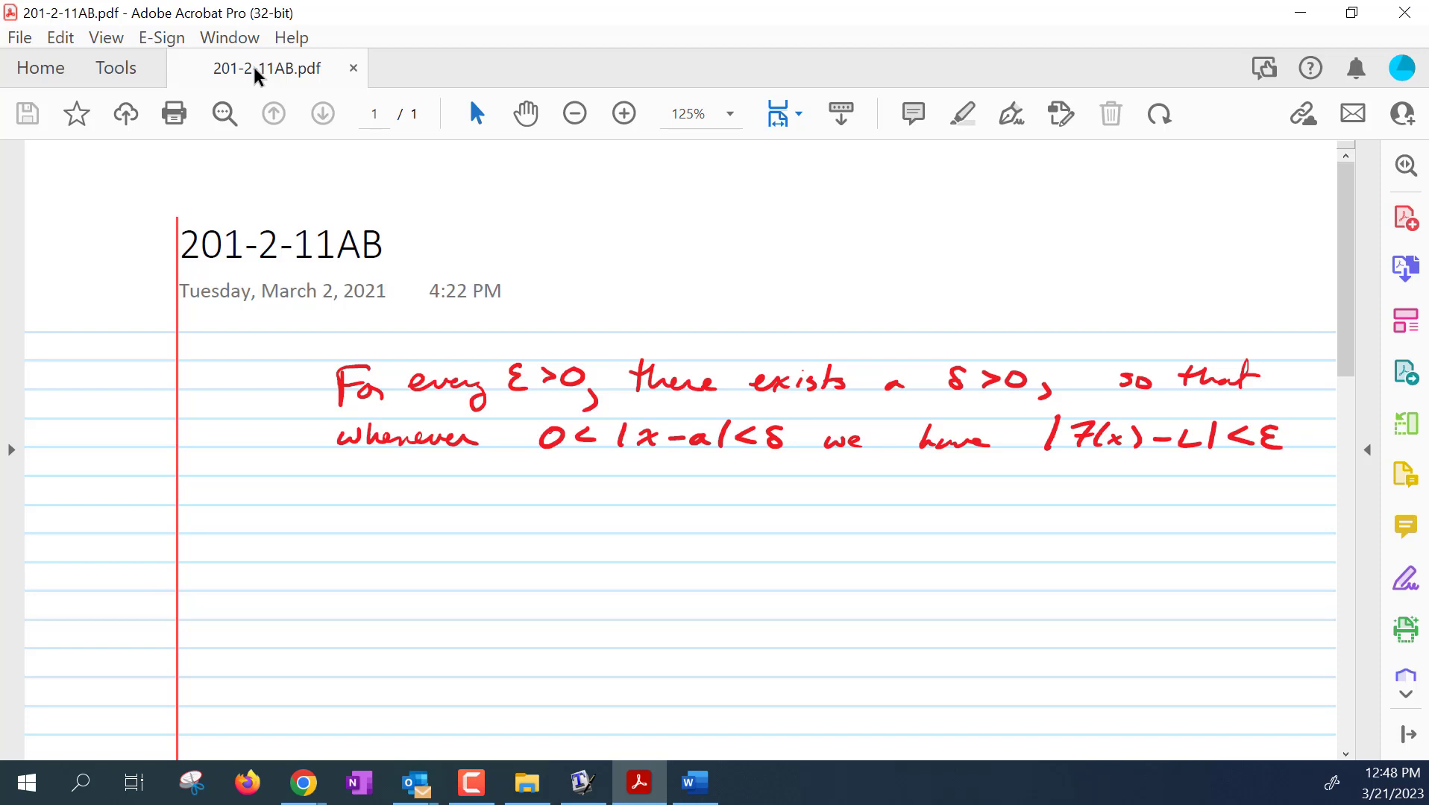
mouse_move(226, 188)
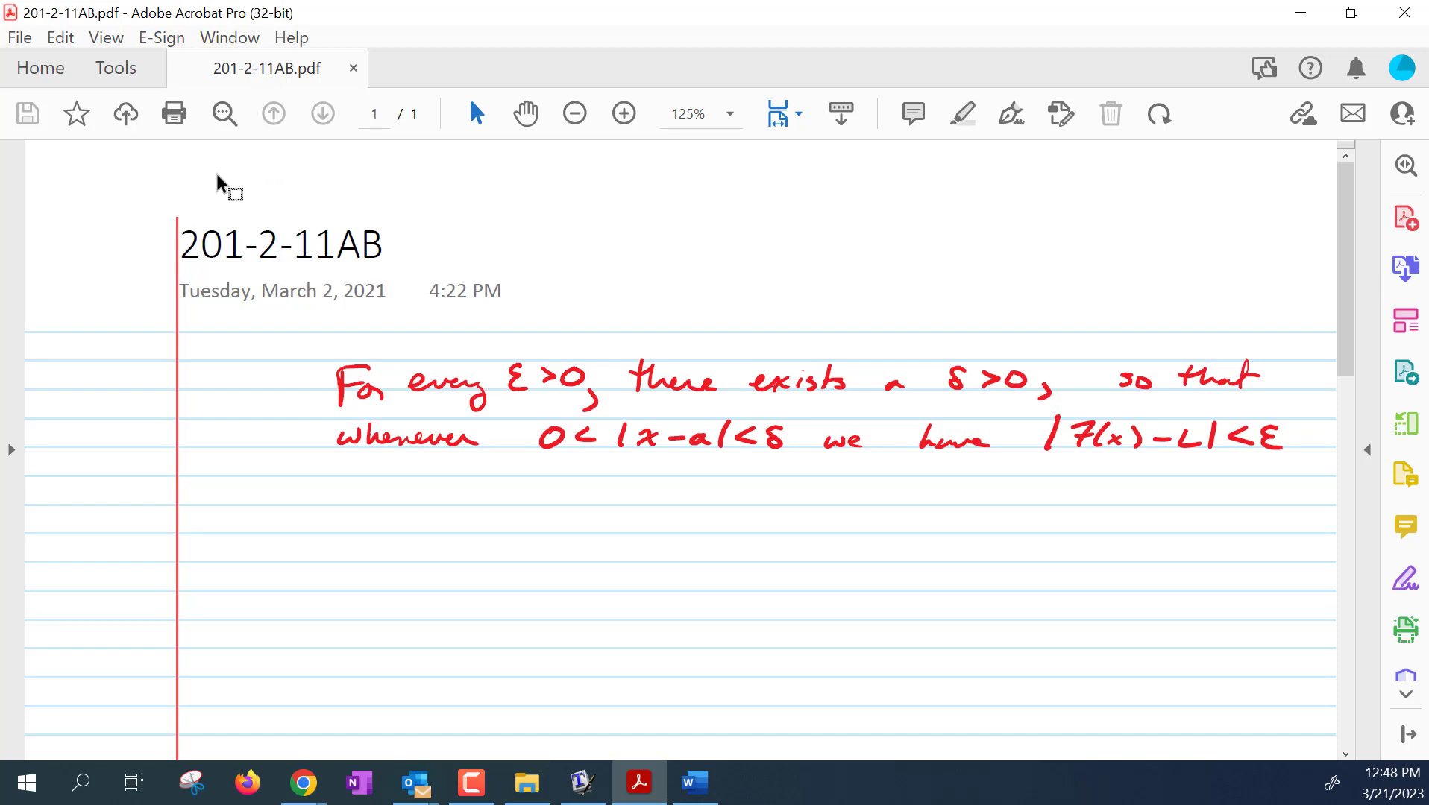
mouse_move(655, 277)
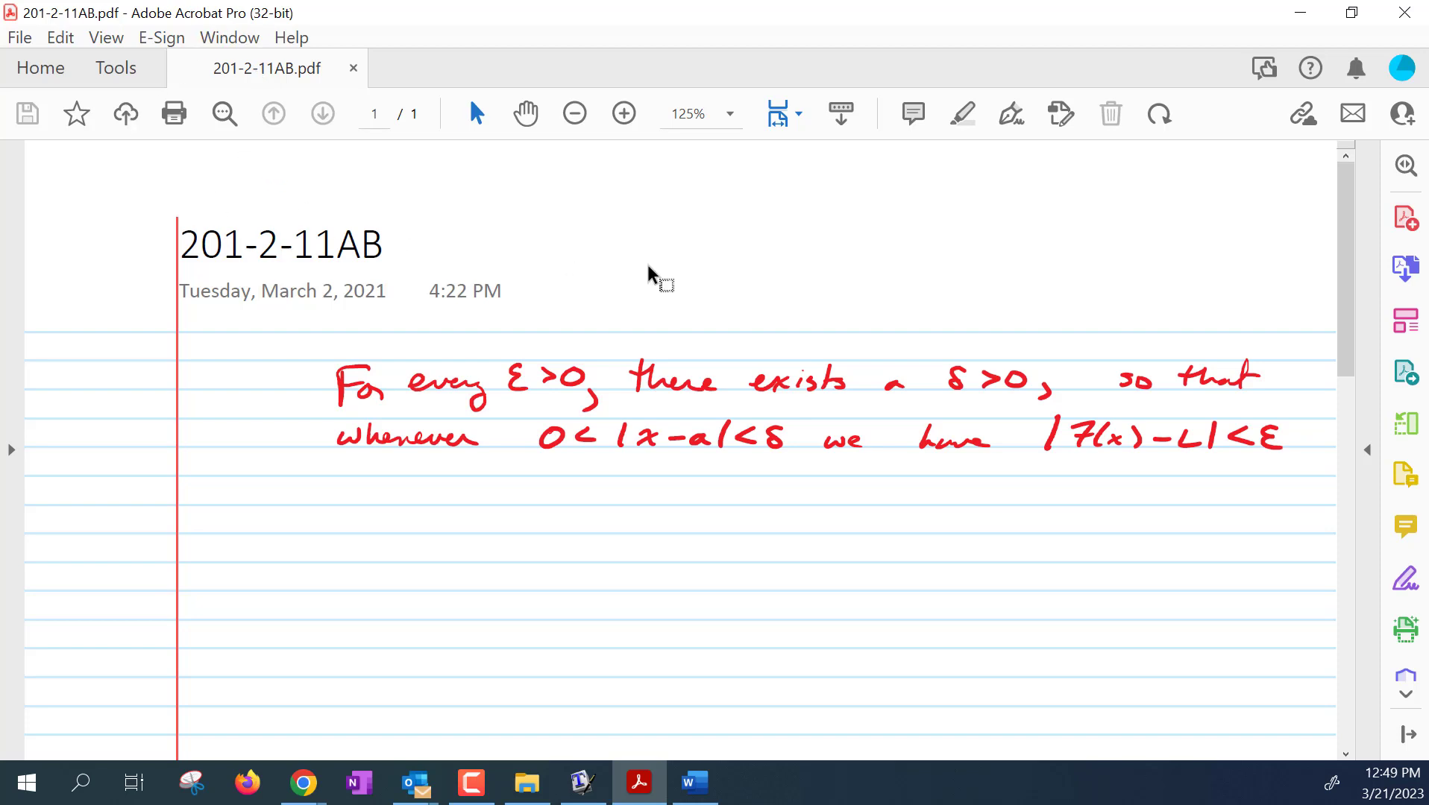
mouse_move(46, 52)
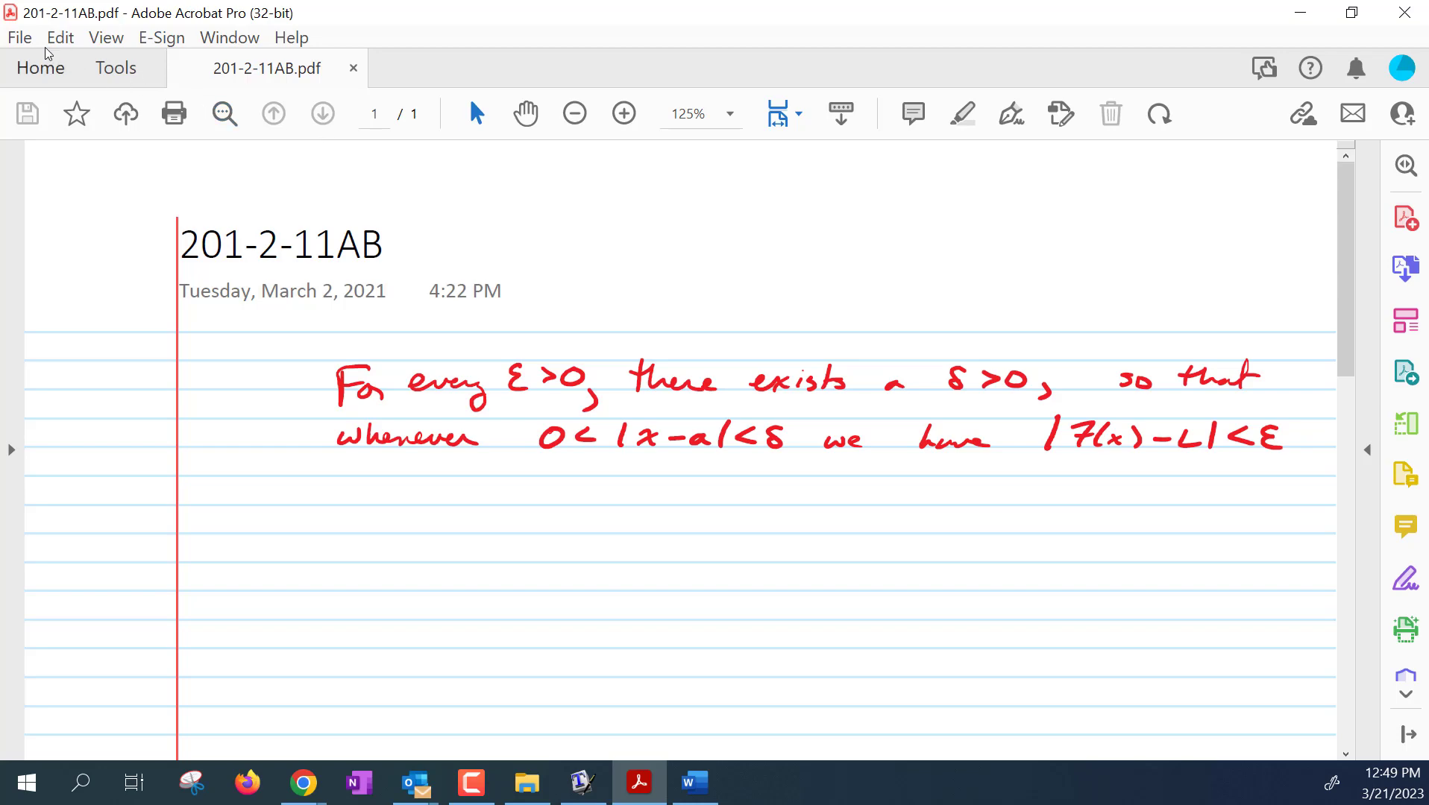
left_click(17, 37)
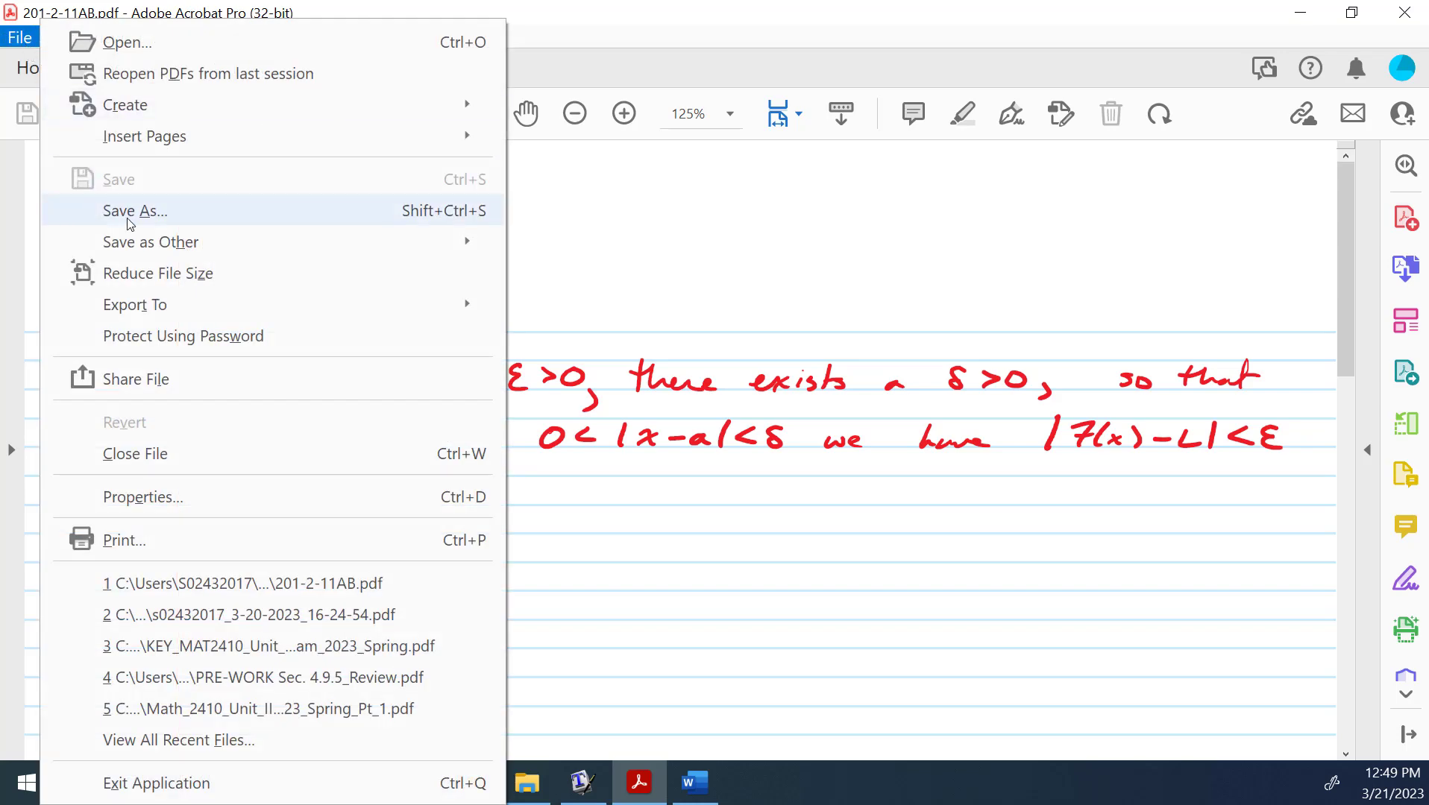
Step: Start Save As, try Choose a Different Folder, then cancel back to the PDF
left_click(135, 210)
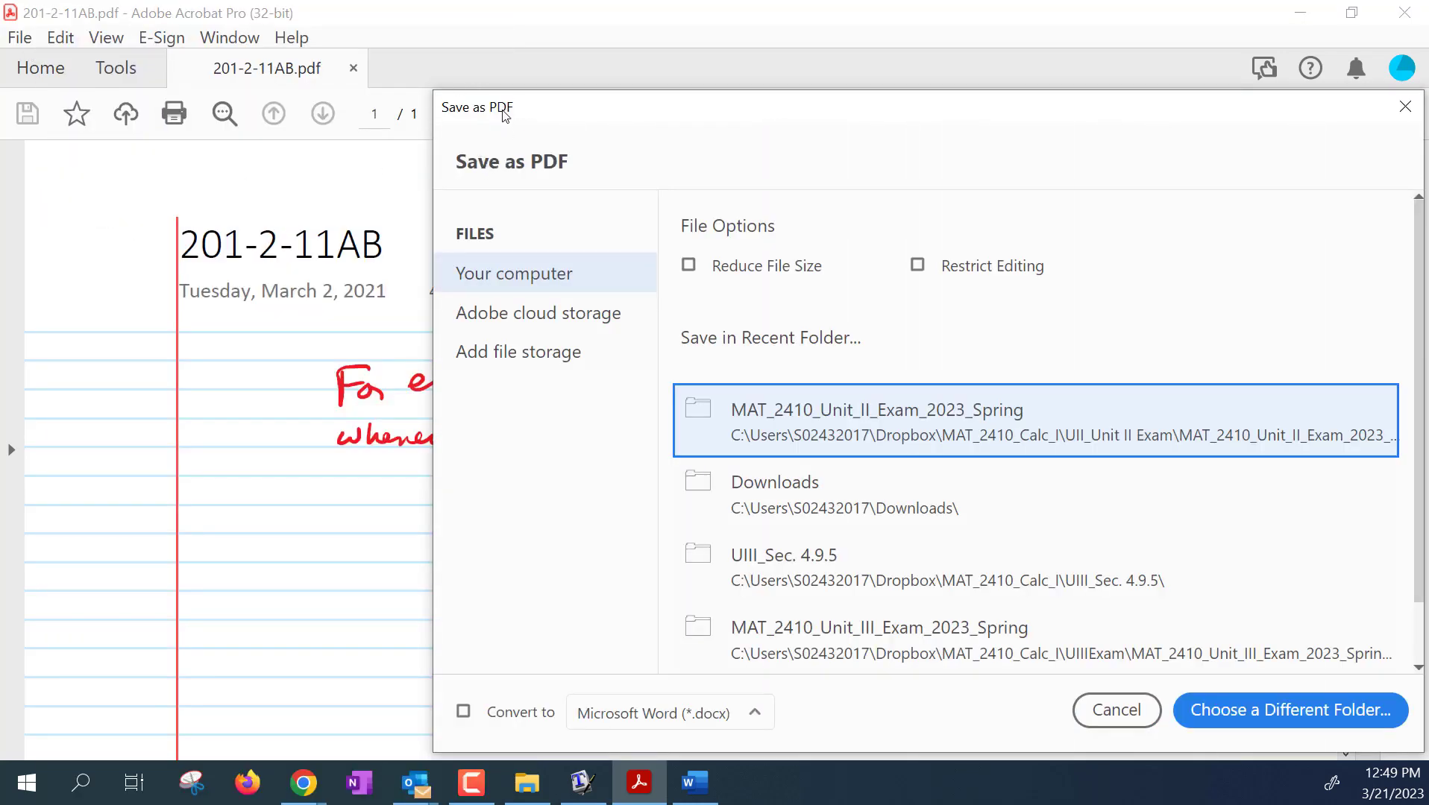
mouse_move(533, 299)
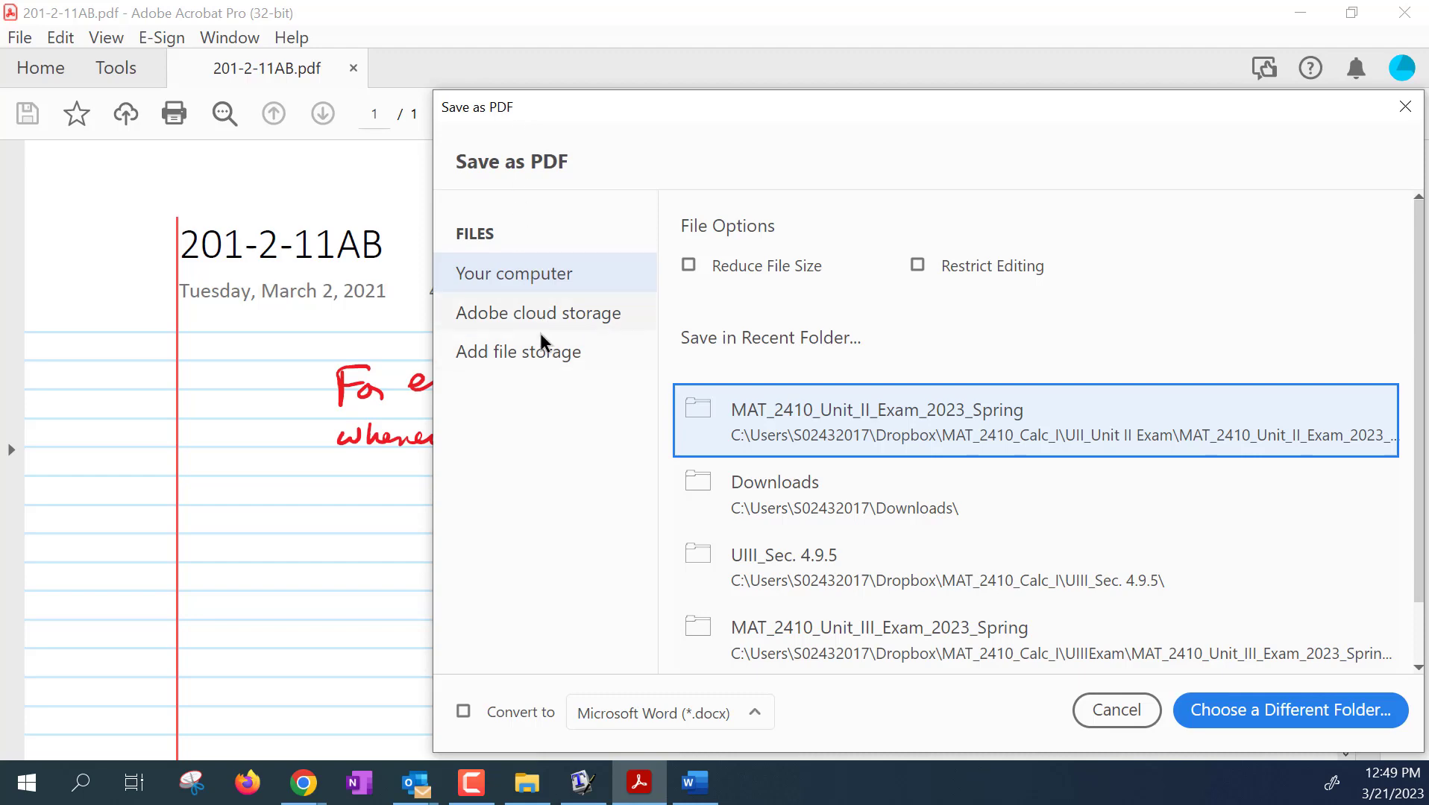
mouse_move(540, 340)
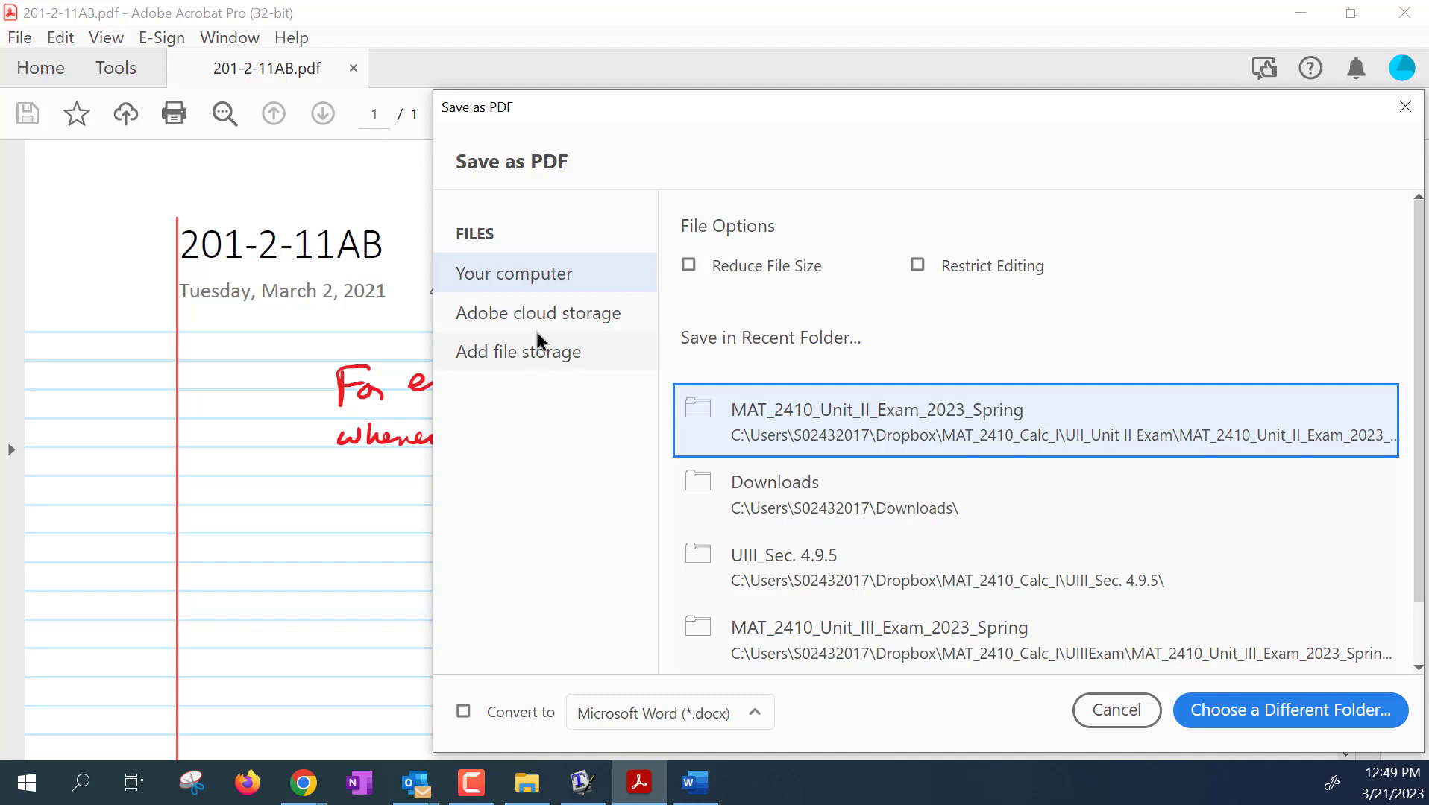
mouse_move(1111, 431)
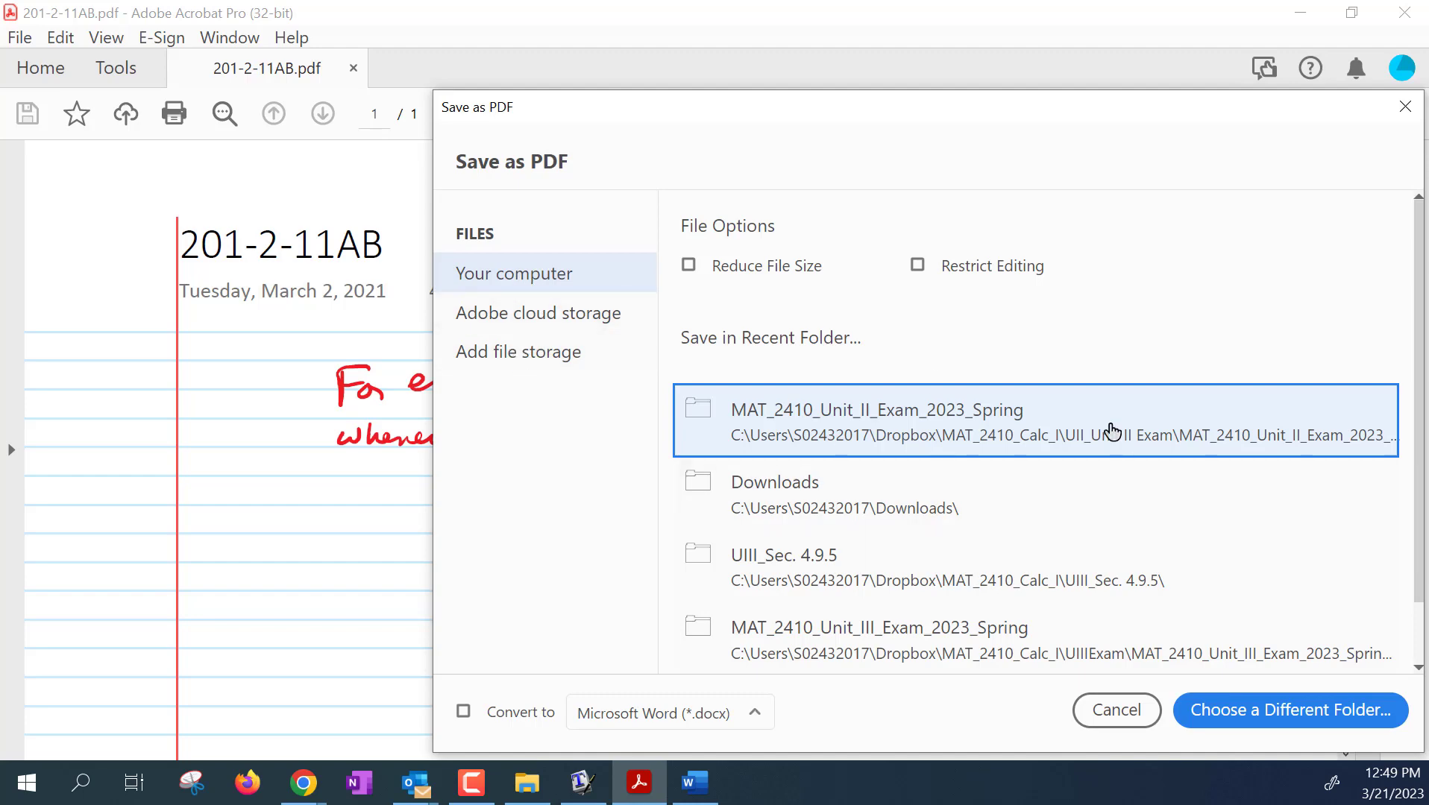
mouse_move(1135, 416)
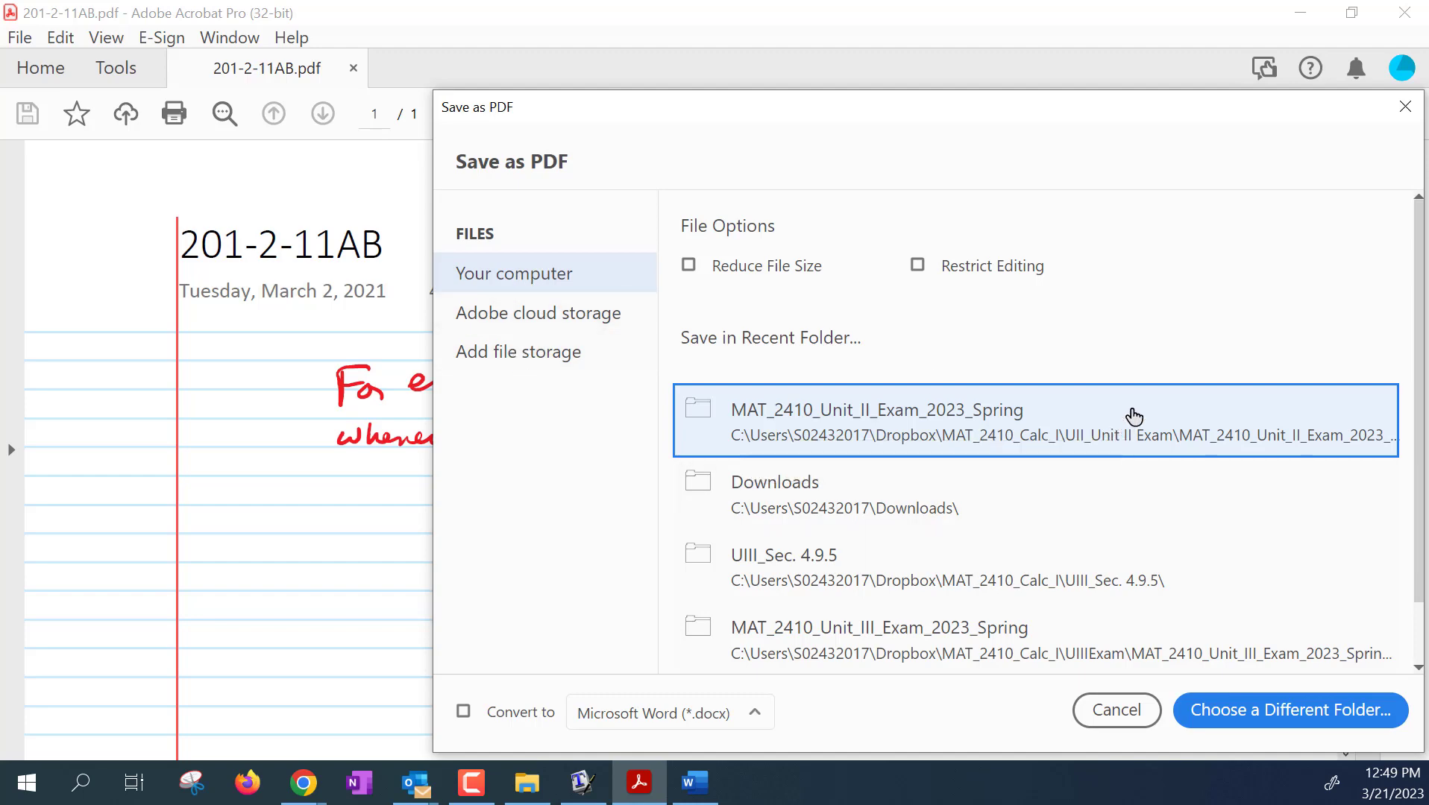
mouse_move(795, 446)
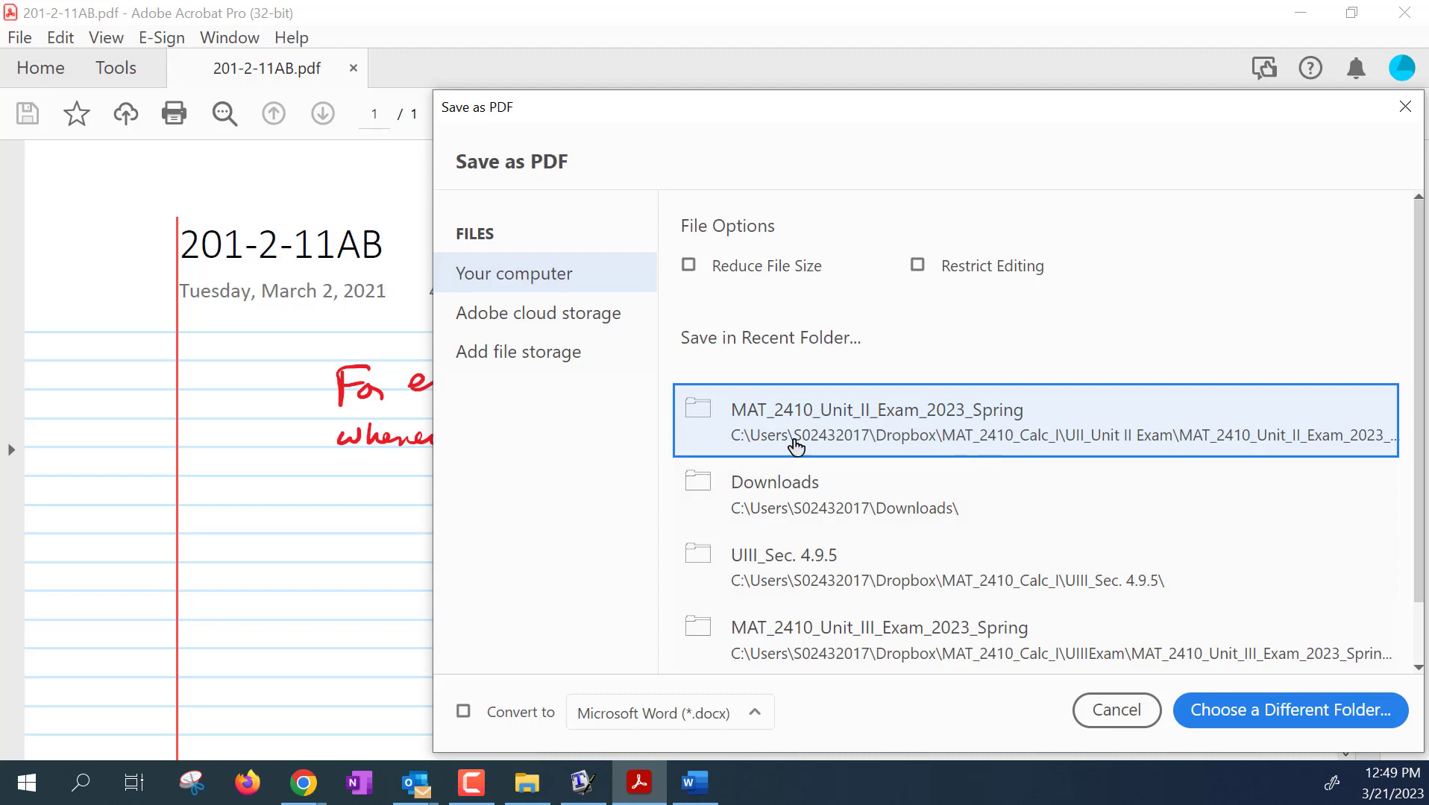
mouse_move(171, 187)
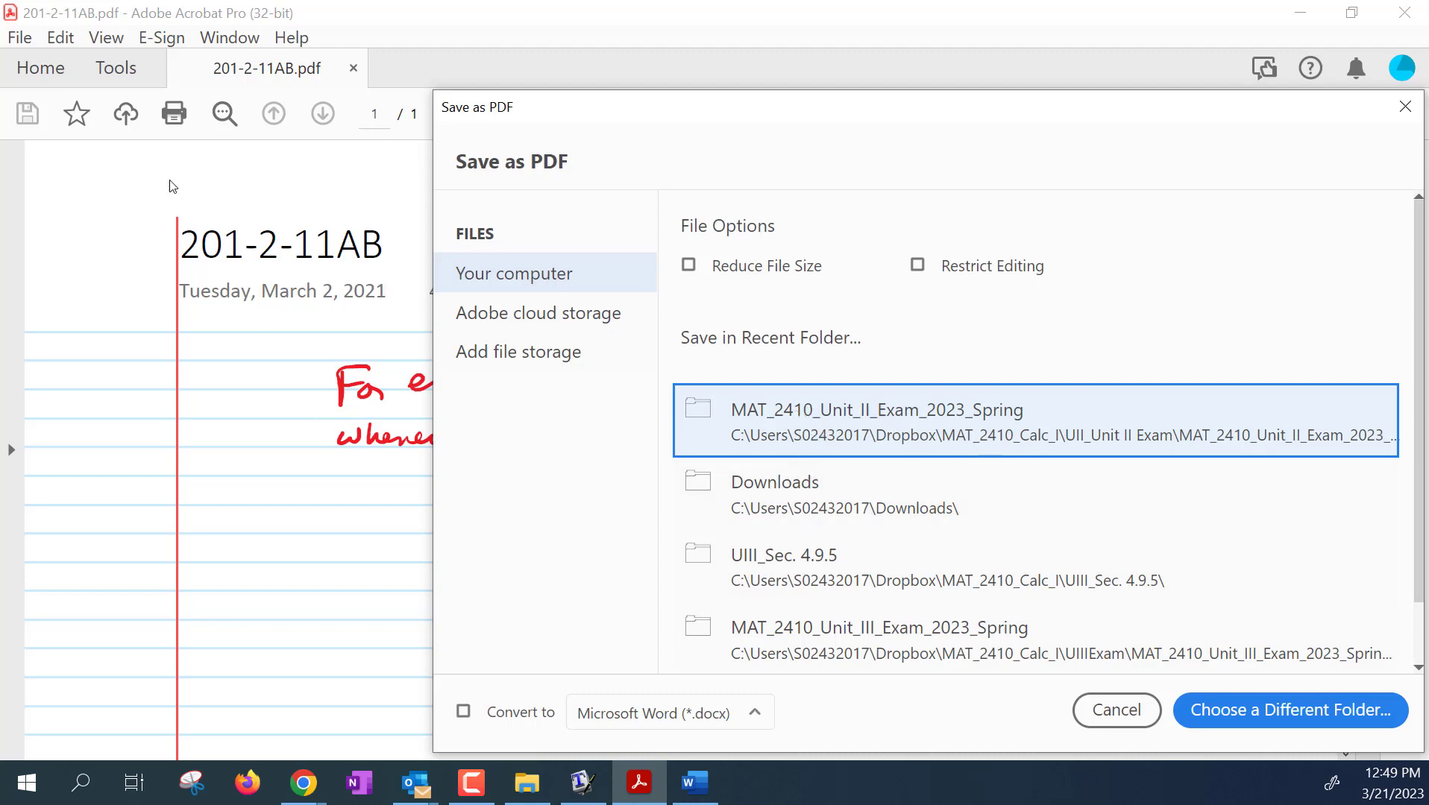
mouse_move(938, 439)
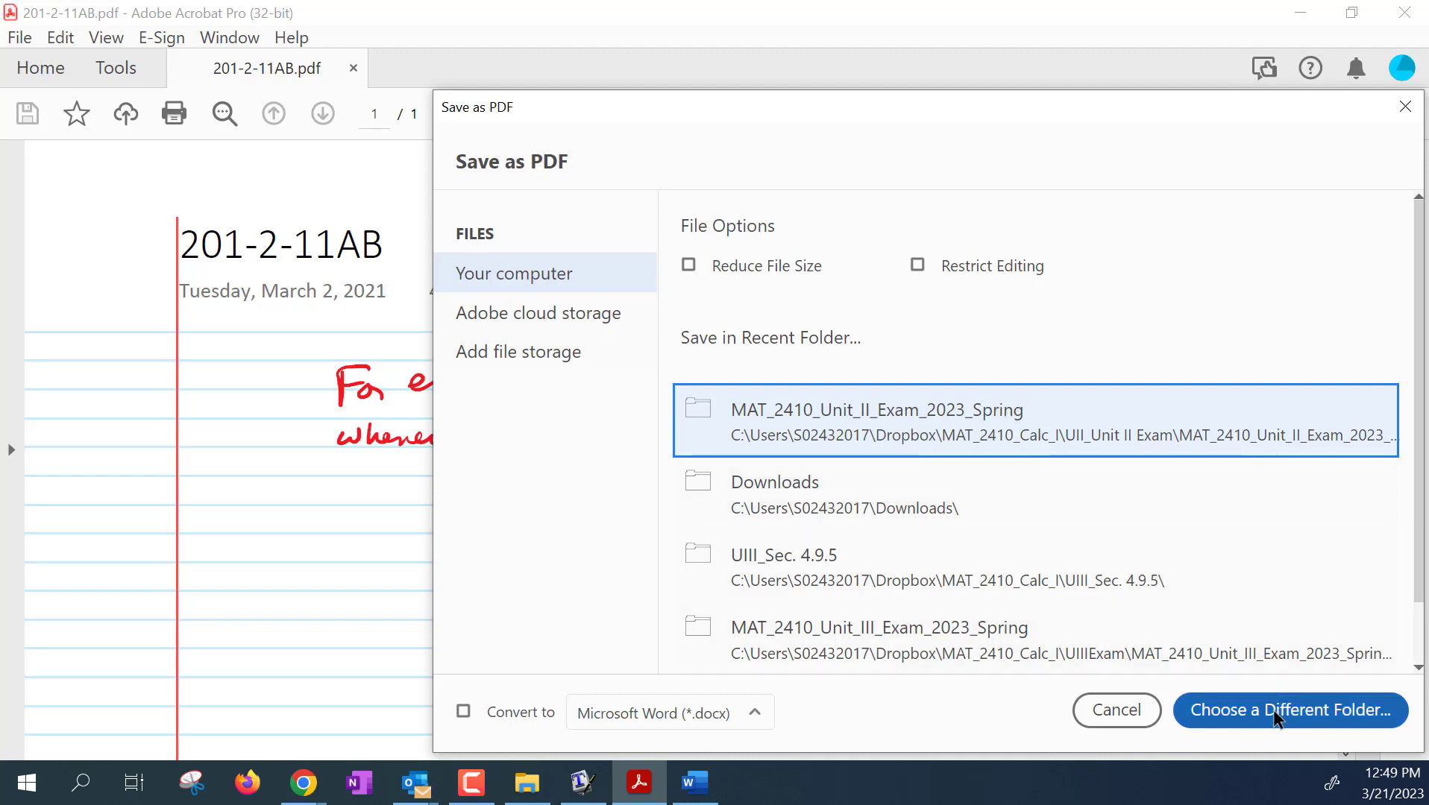
left_click(1288, 709)
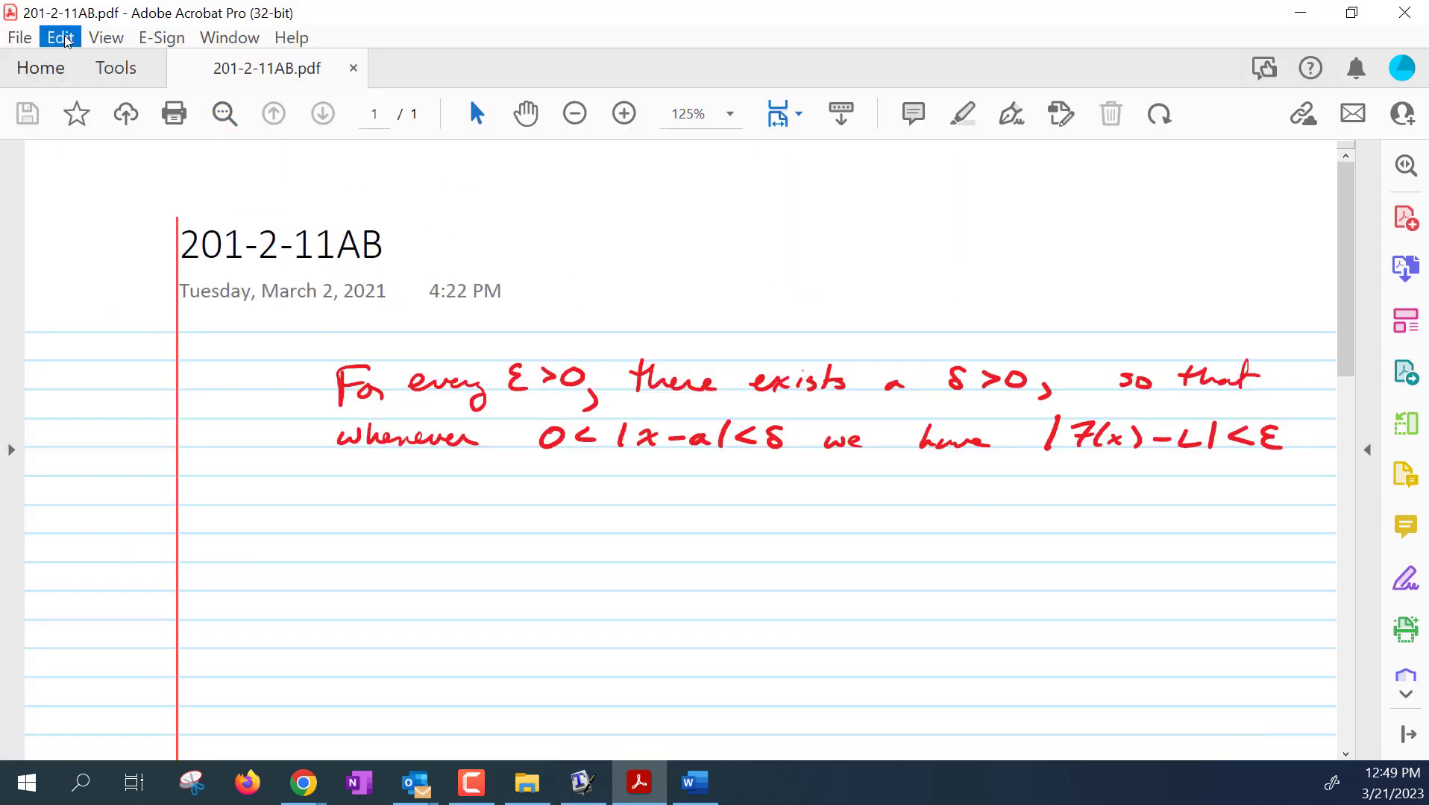
Step: In General preferences, uncheck 'Show online storage when saving files'
left_click(60, 37)
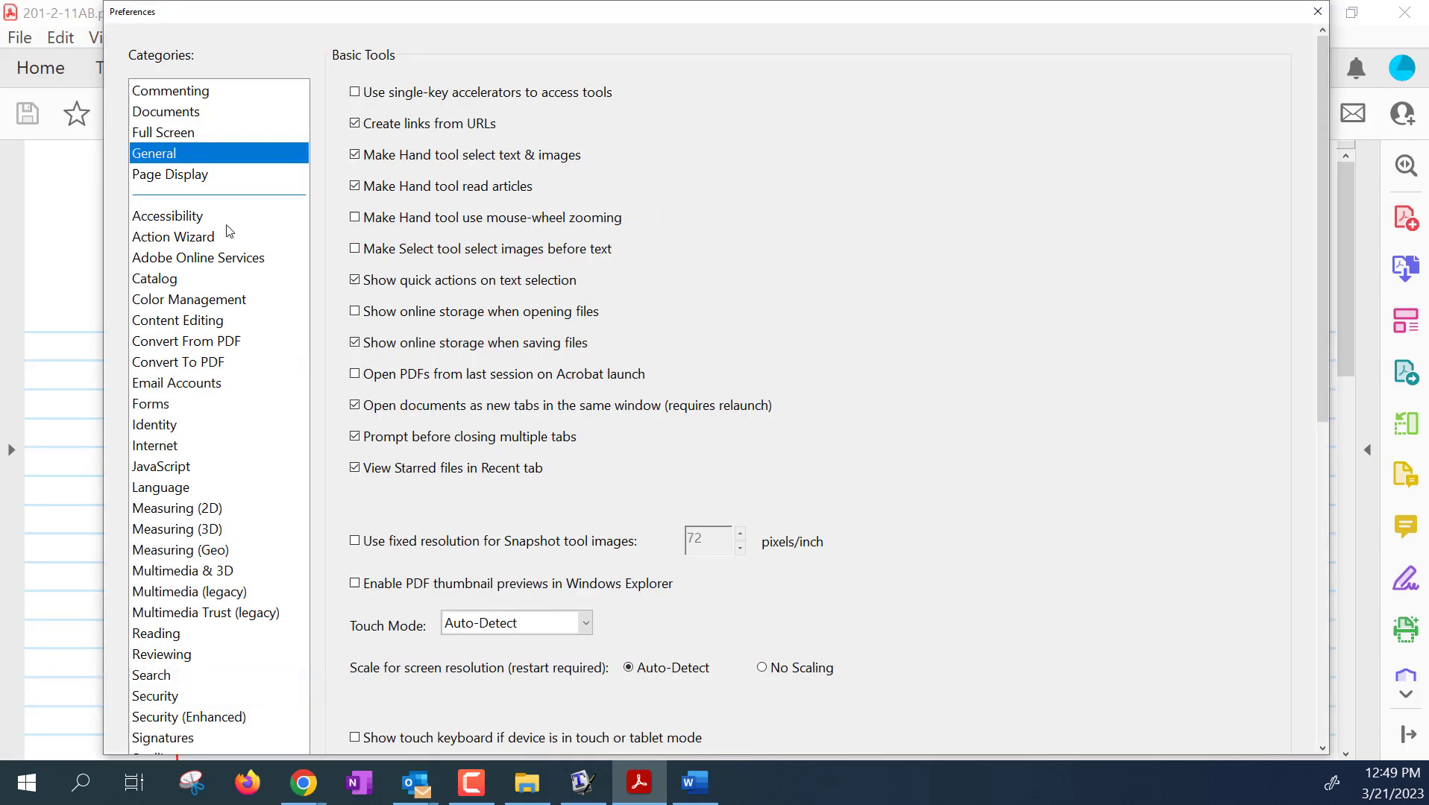
mouse_move(90, 189)
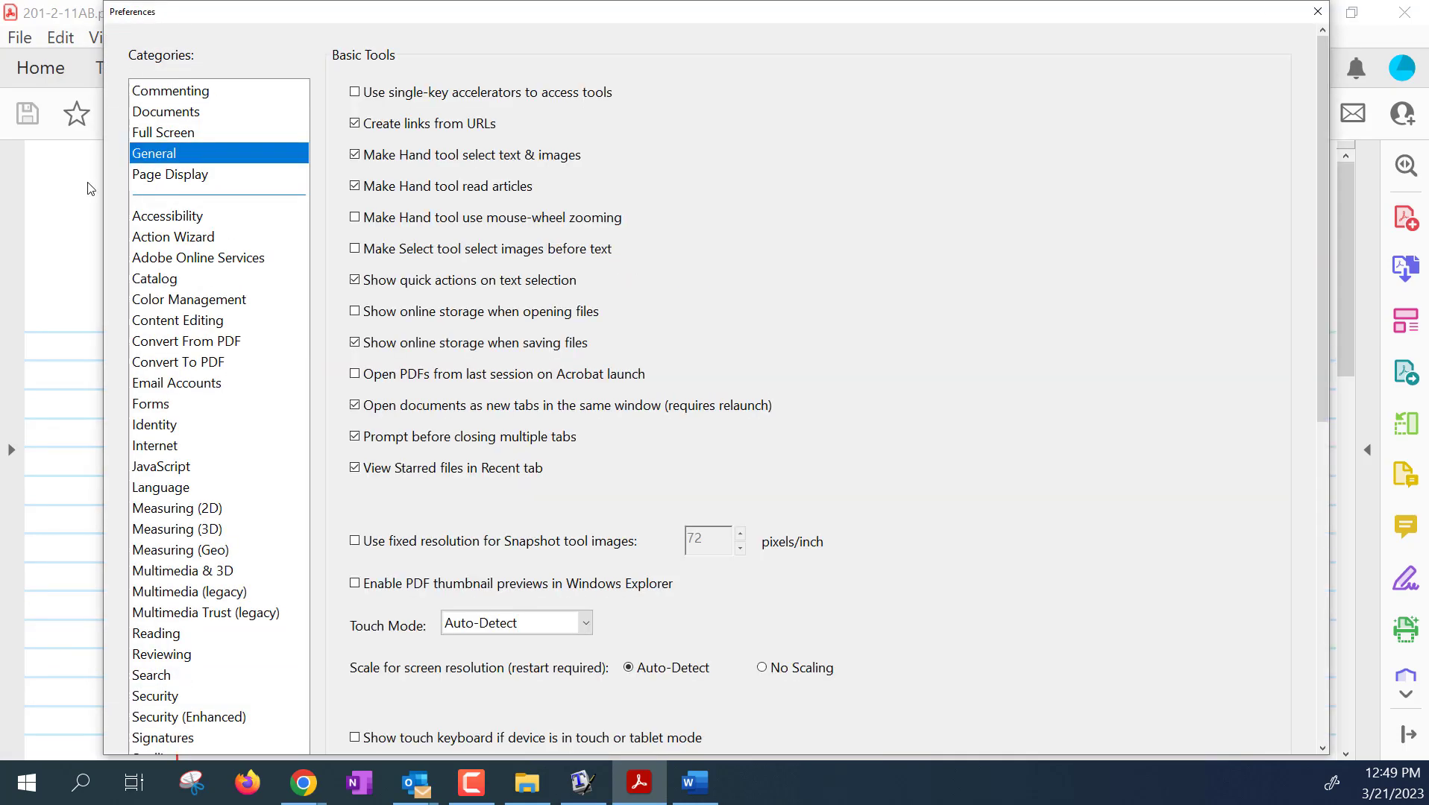
left_click(354, 343)
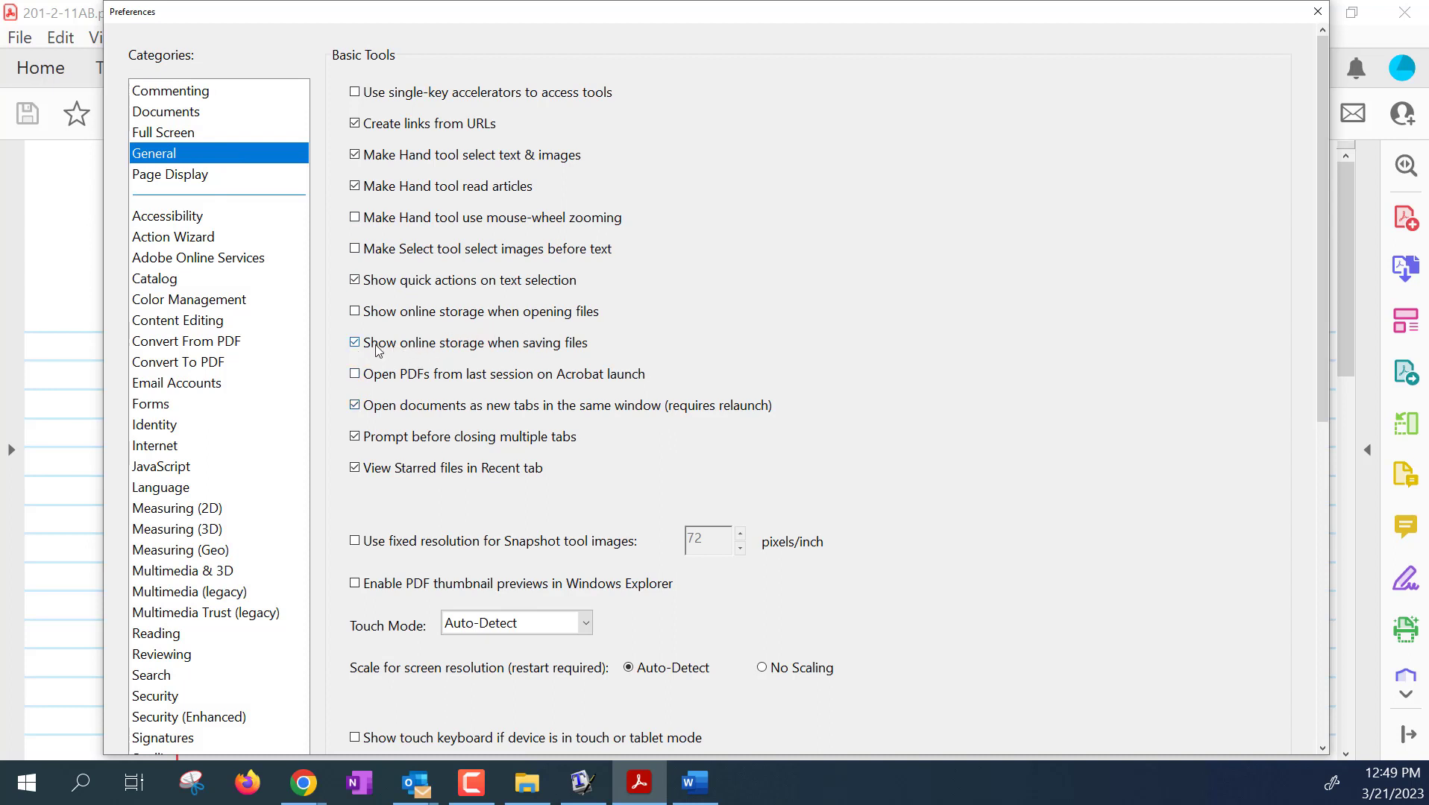
left_click(355, 343)
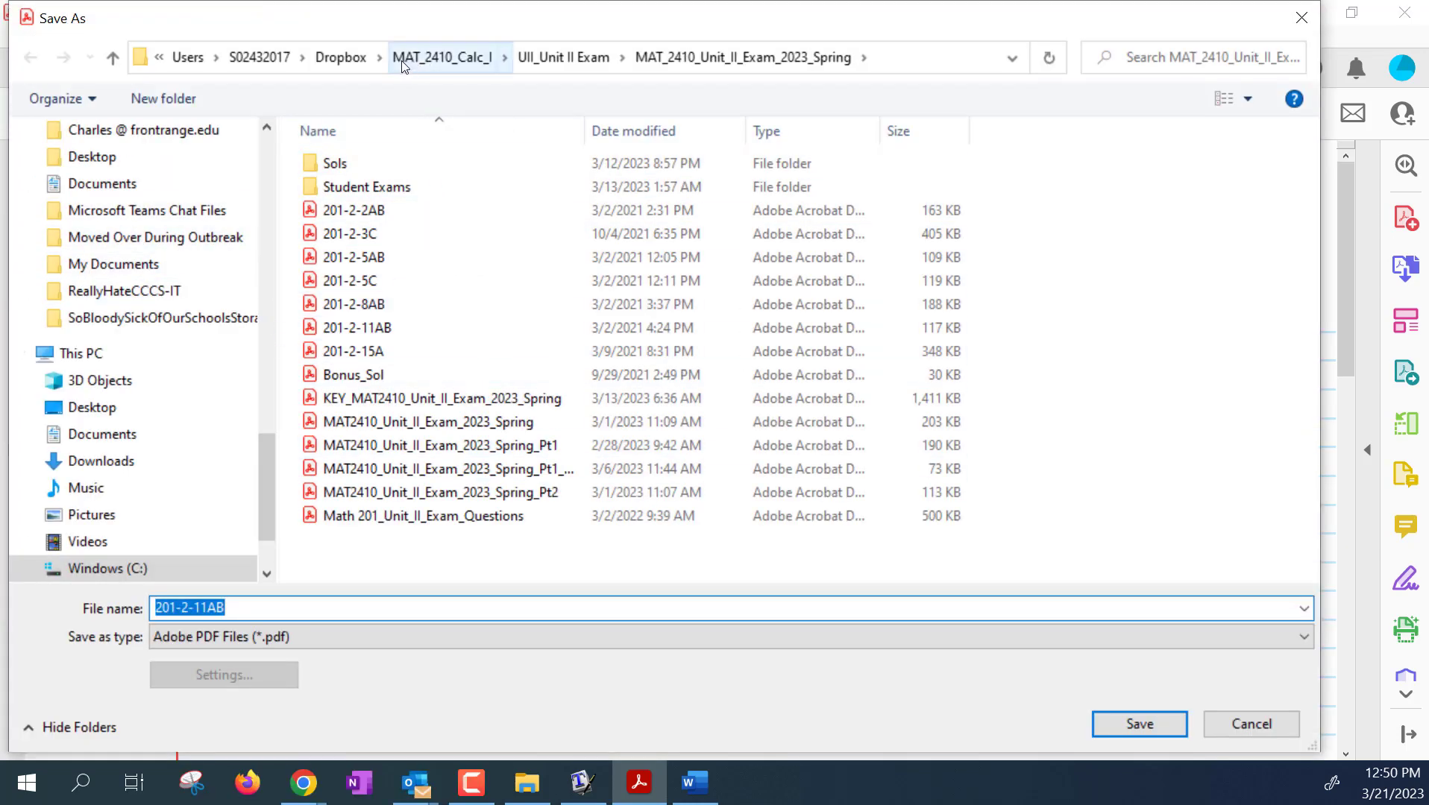
mouse_move(330, 78)
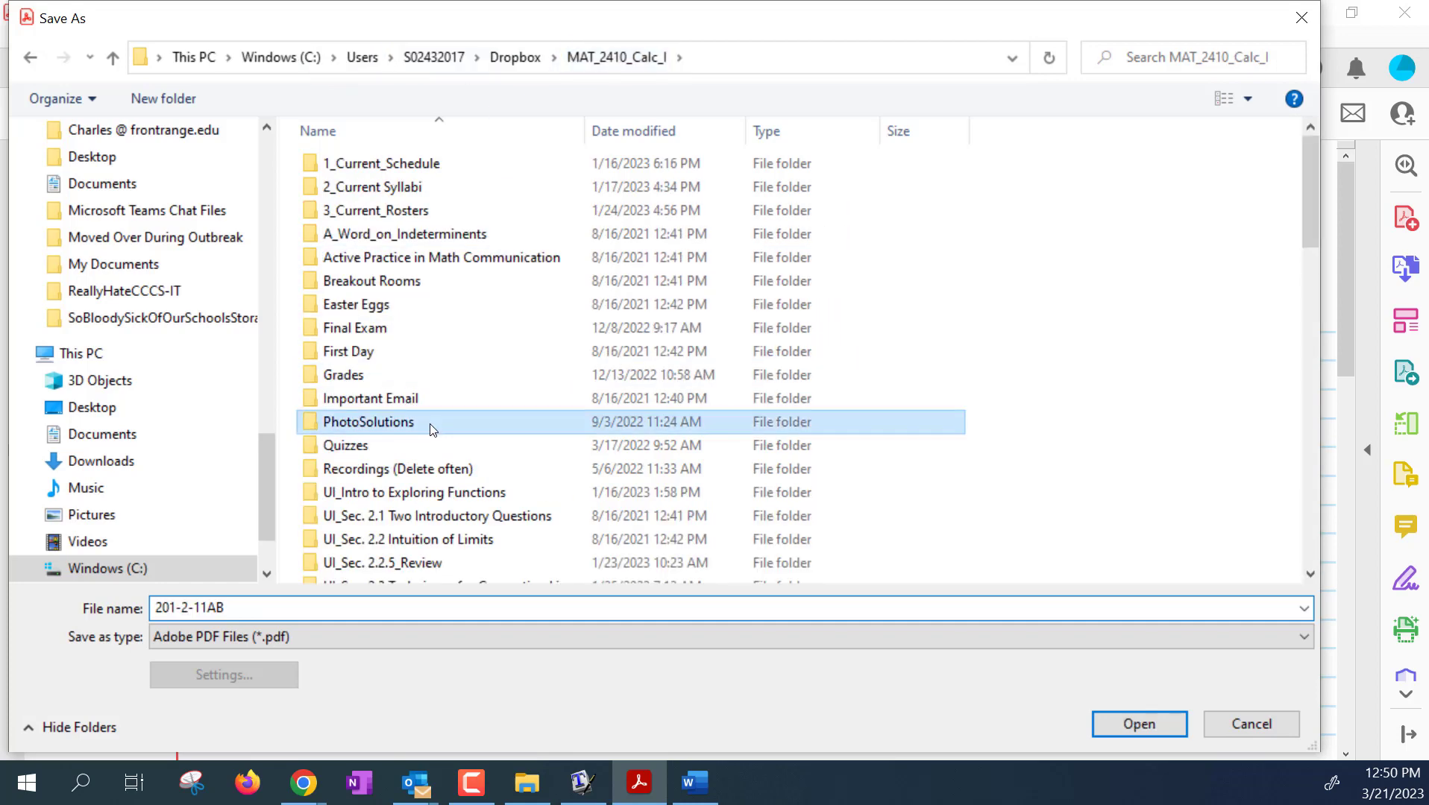
Step: In the standard Save As window, browse into PhotoSolutions, then close without saving
double_click(367, 422)
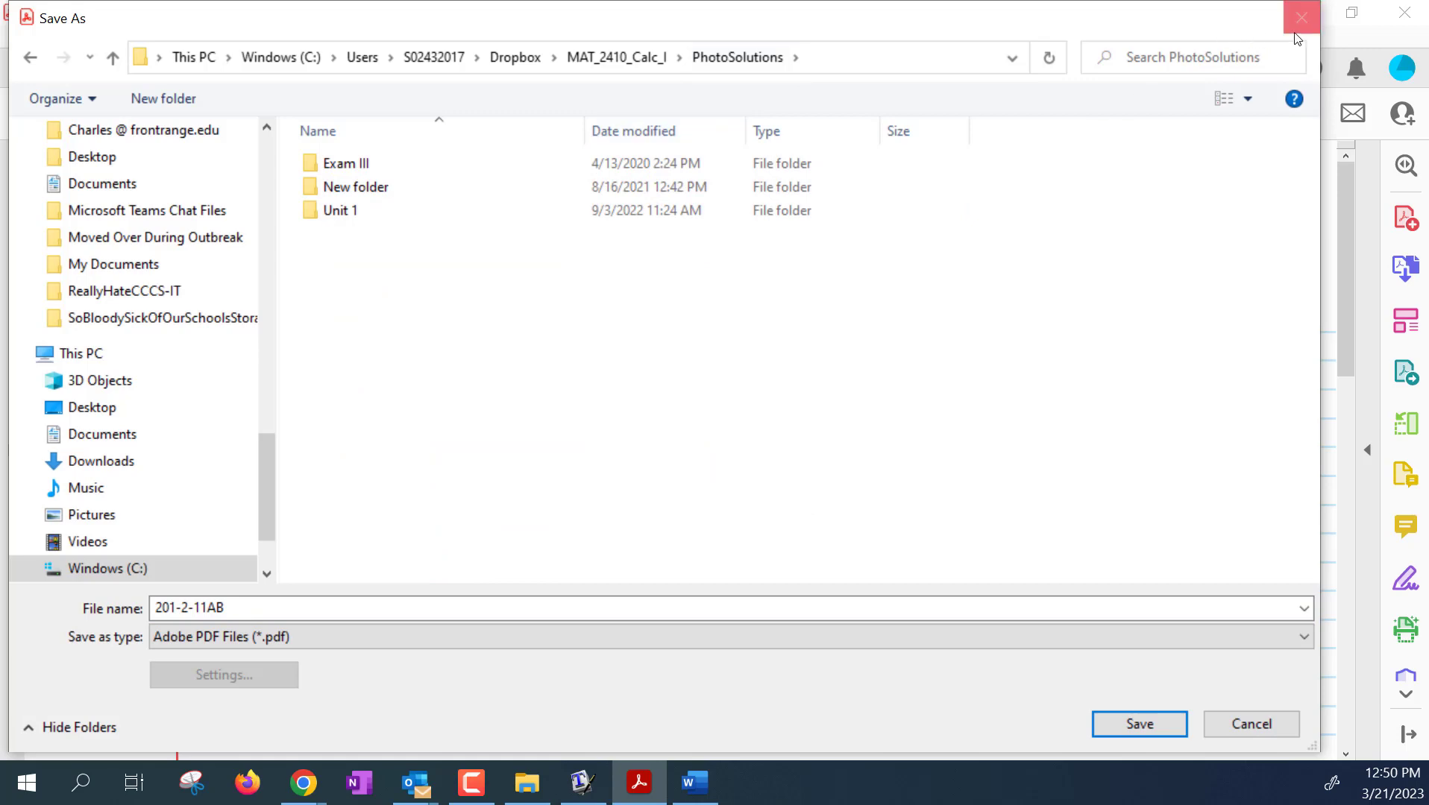
left_click(1136, 723)
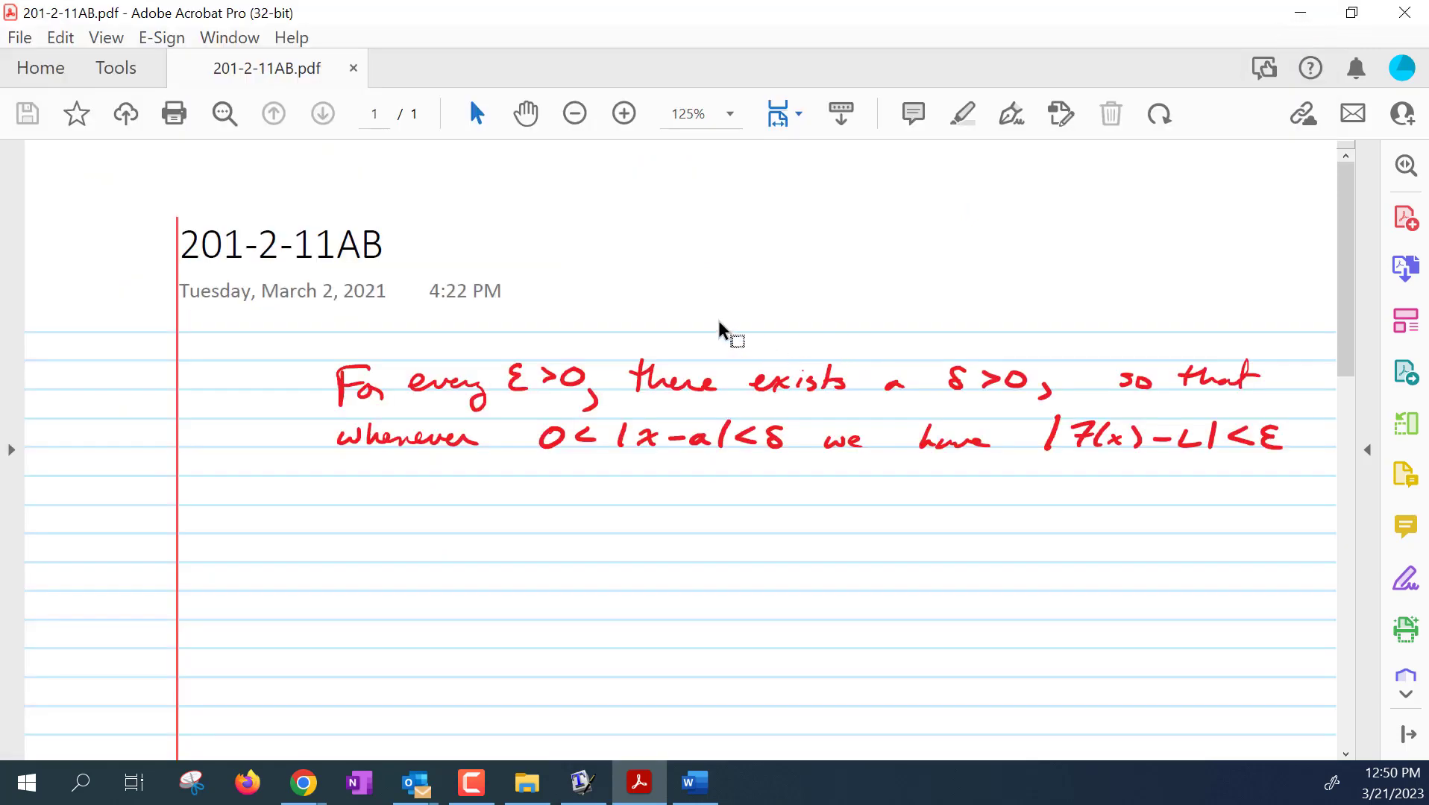
mouse_move(1318, 27)
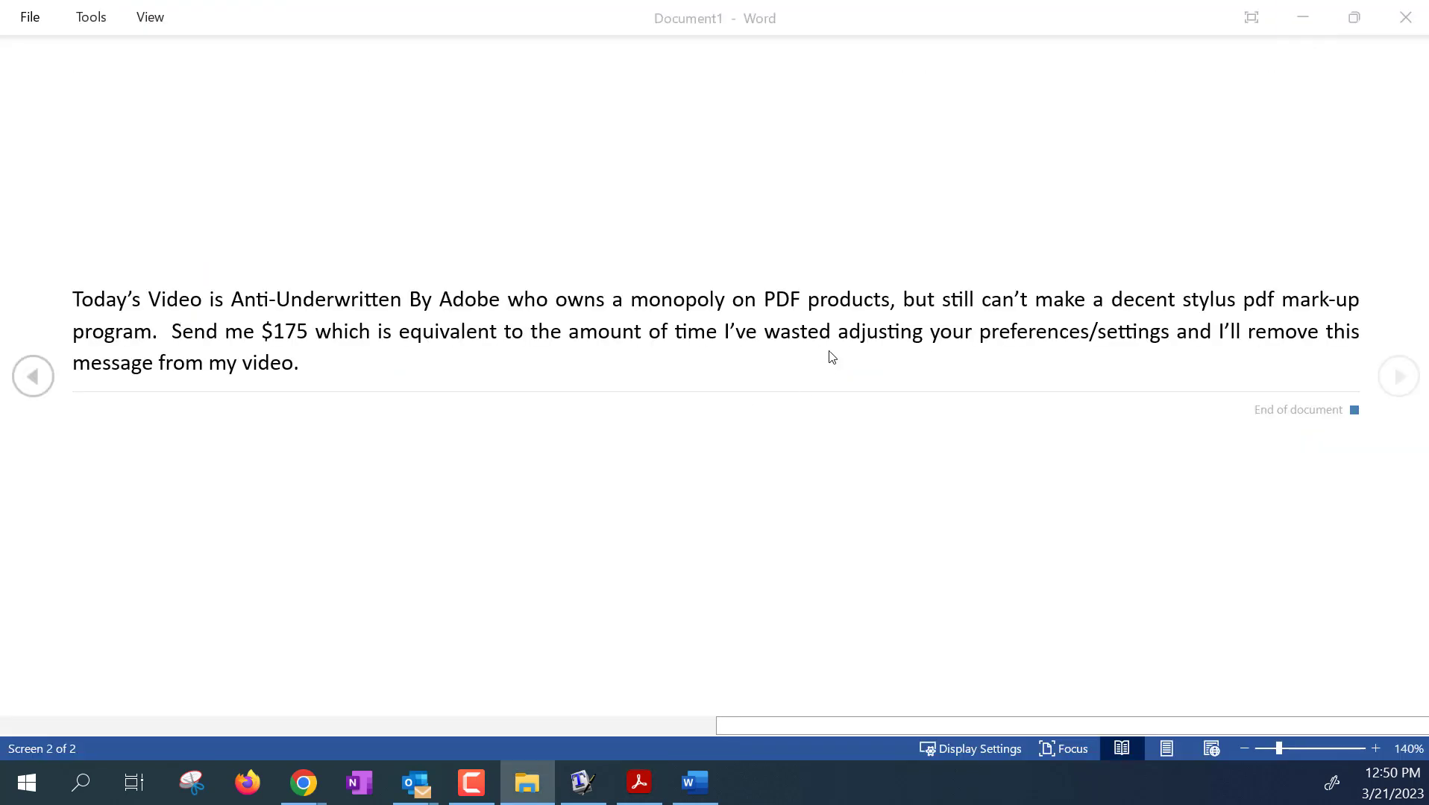
mouse_move(830, 346)
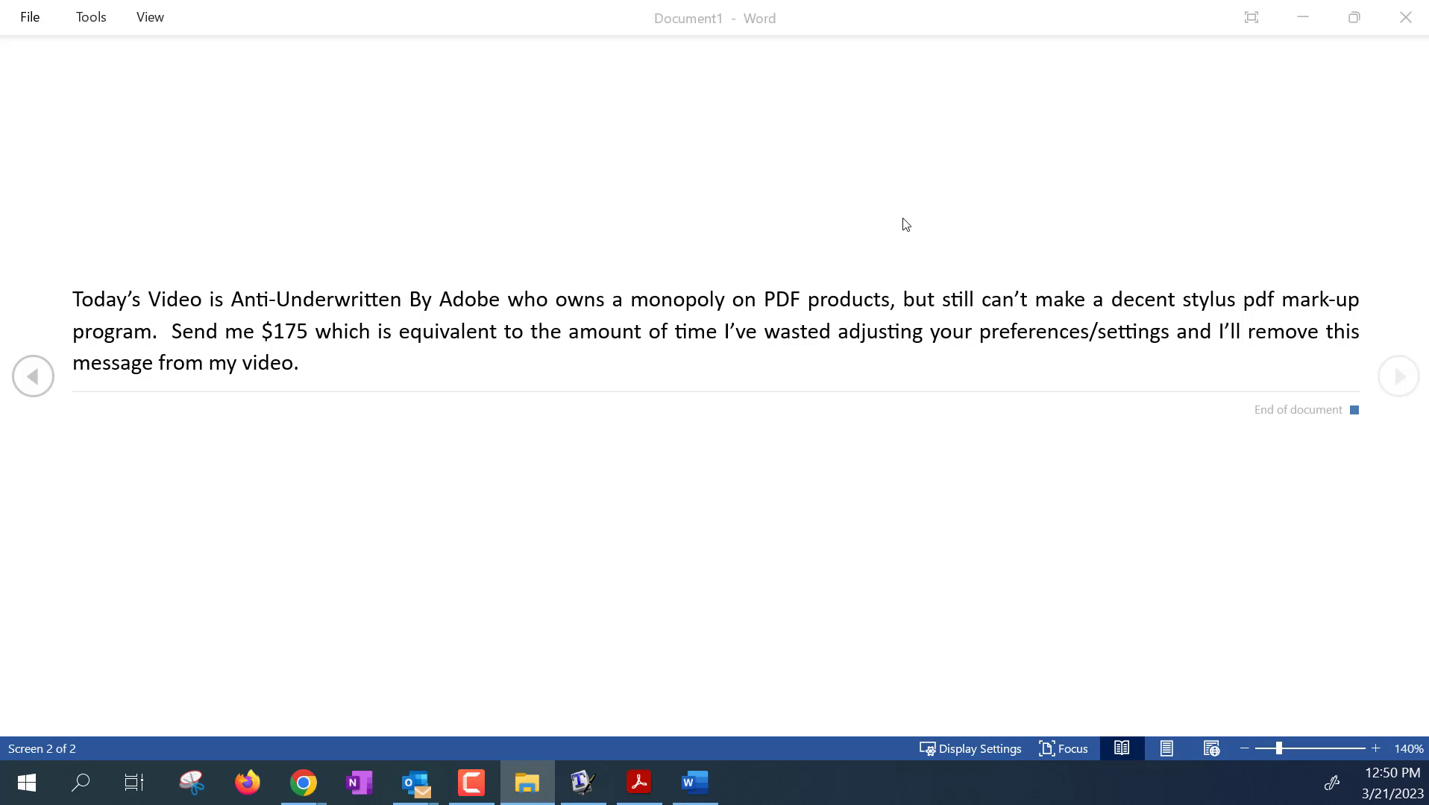
mouse_move(991, 317)
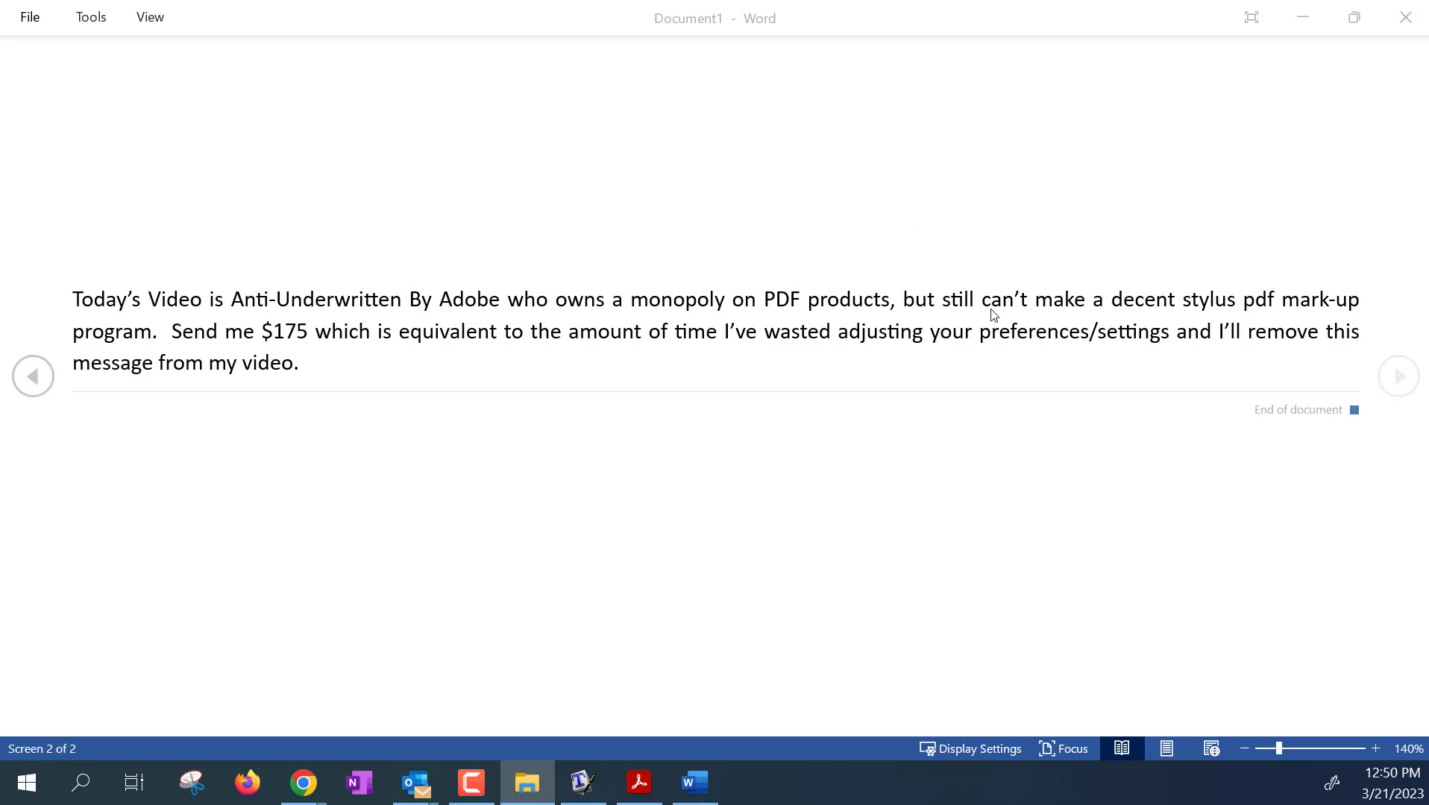
mouse_move(1062, 131)
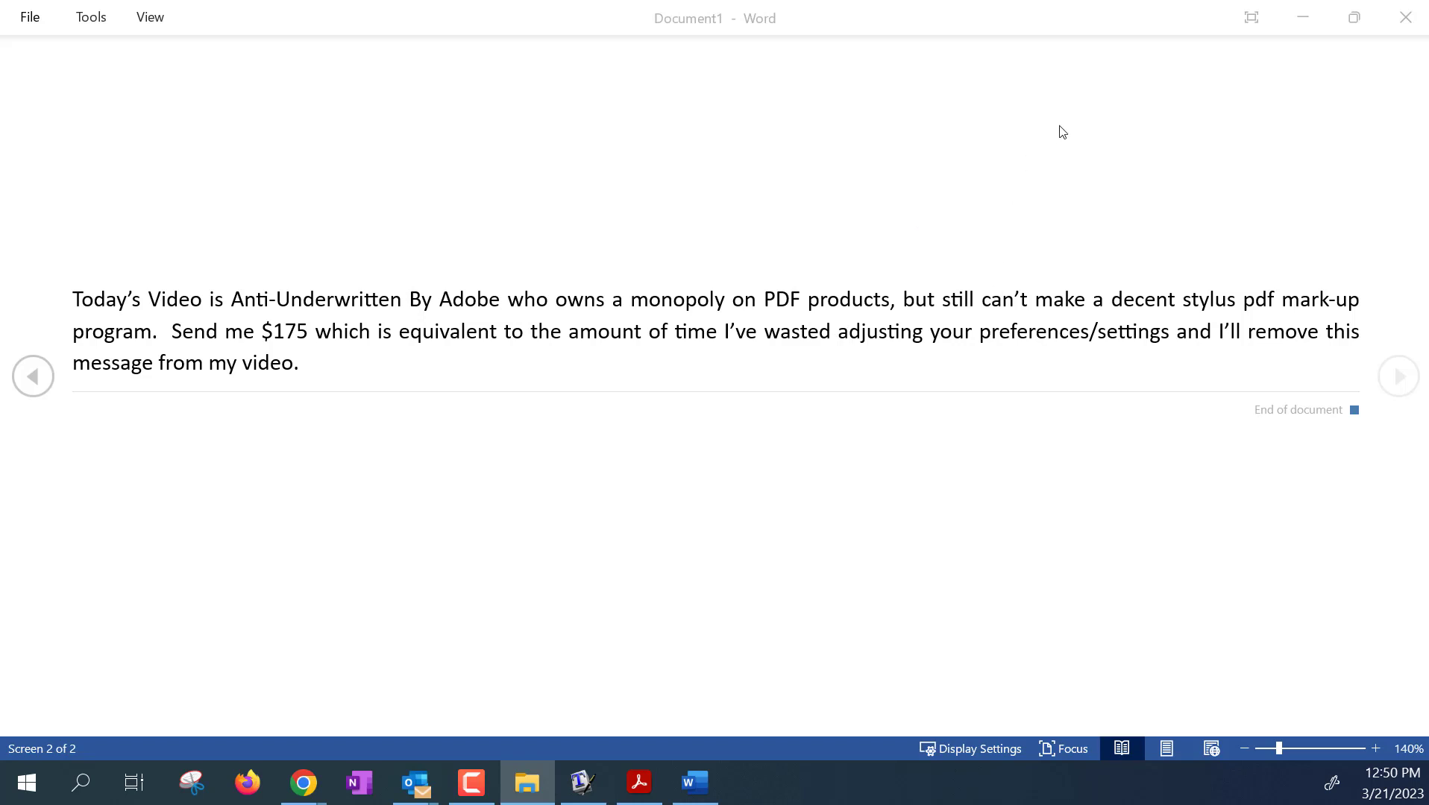
mouse_move(495, 175)
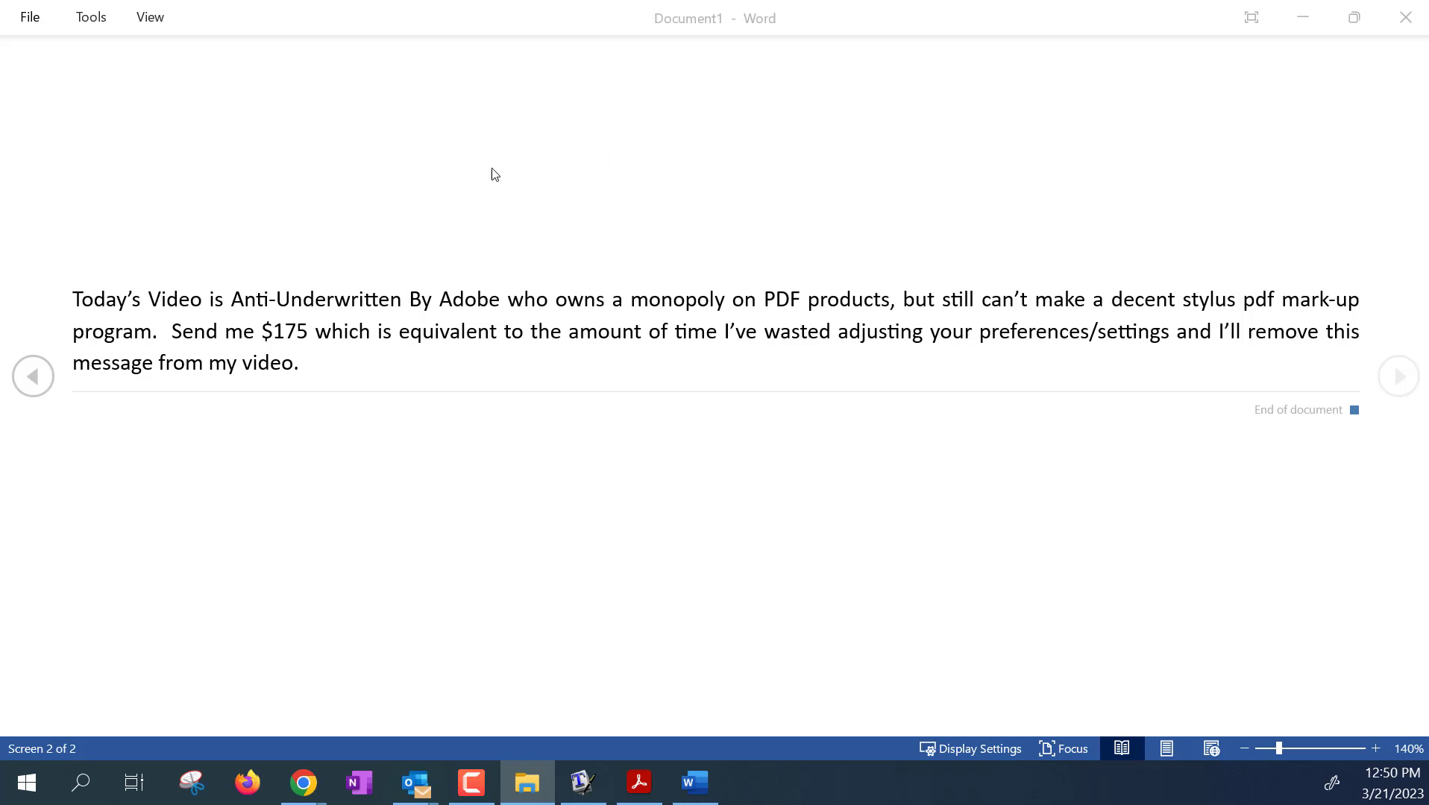
mouse_move(465, 228)
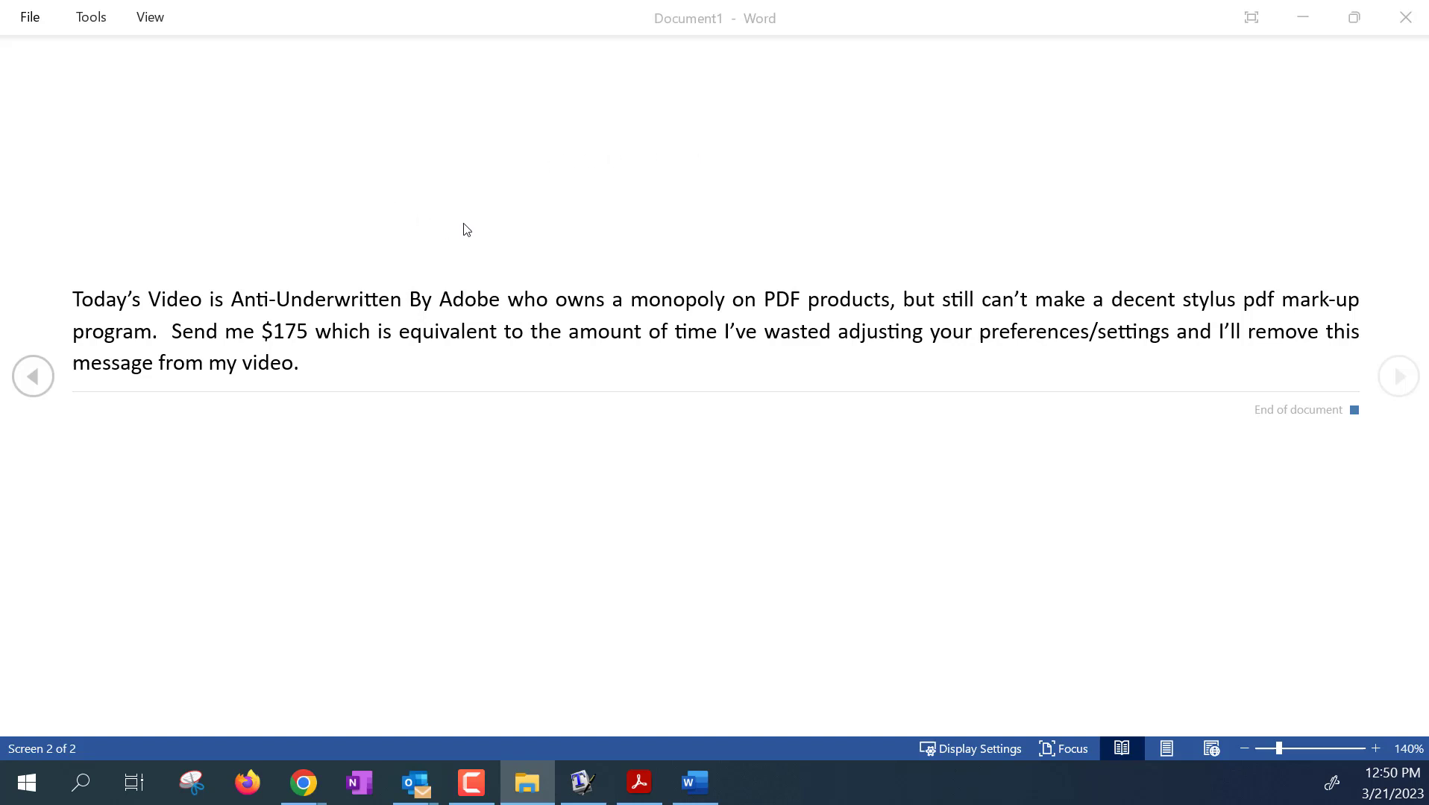
mouse_move(451, 199)
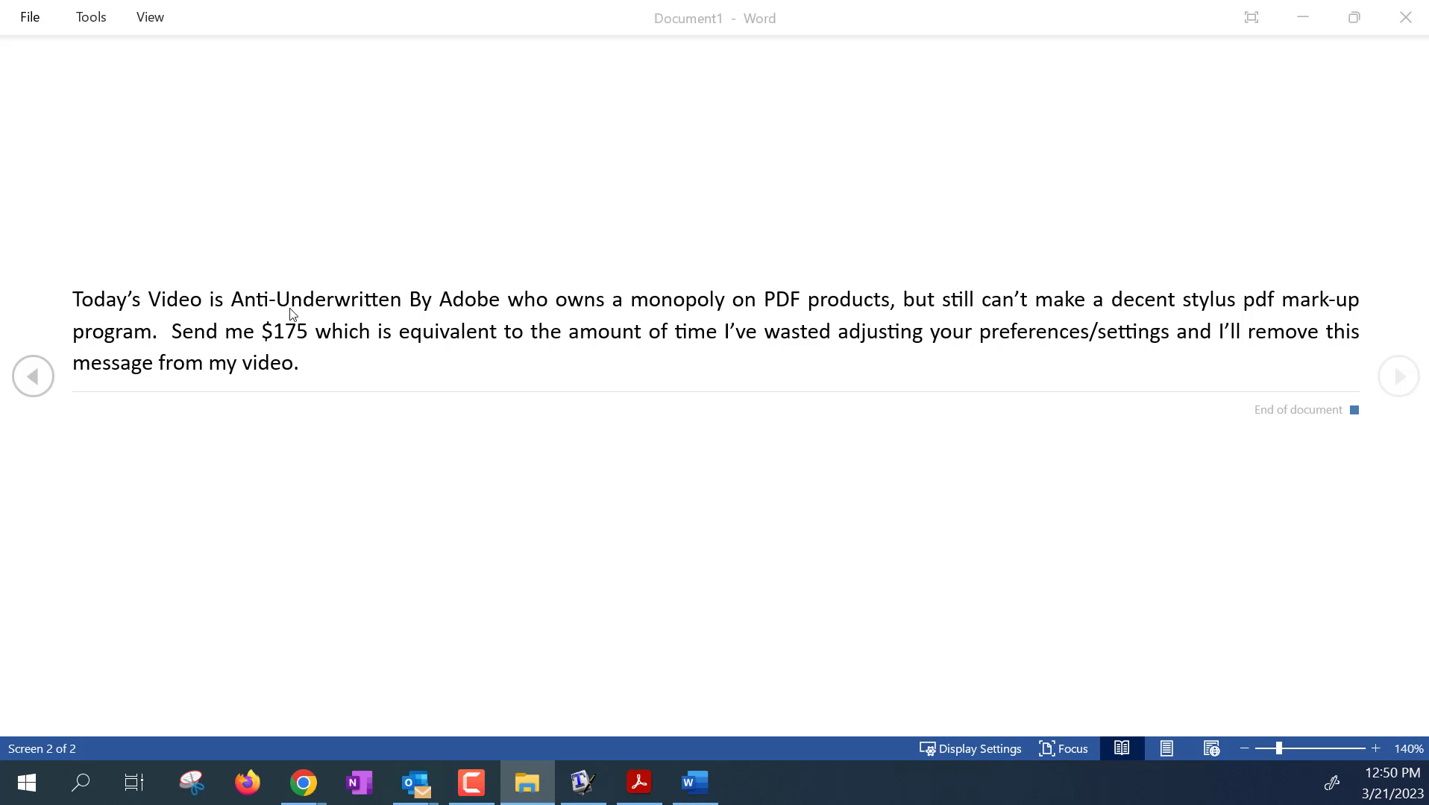
mouse_move(328, 264)
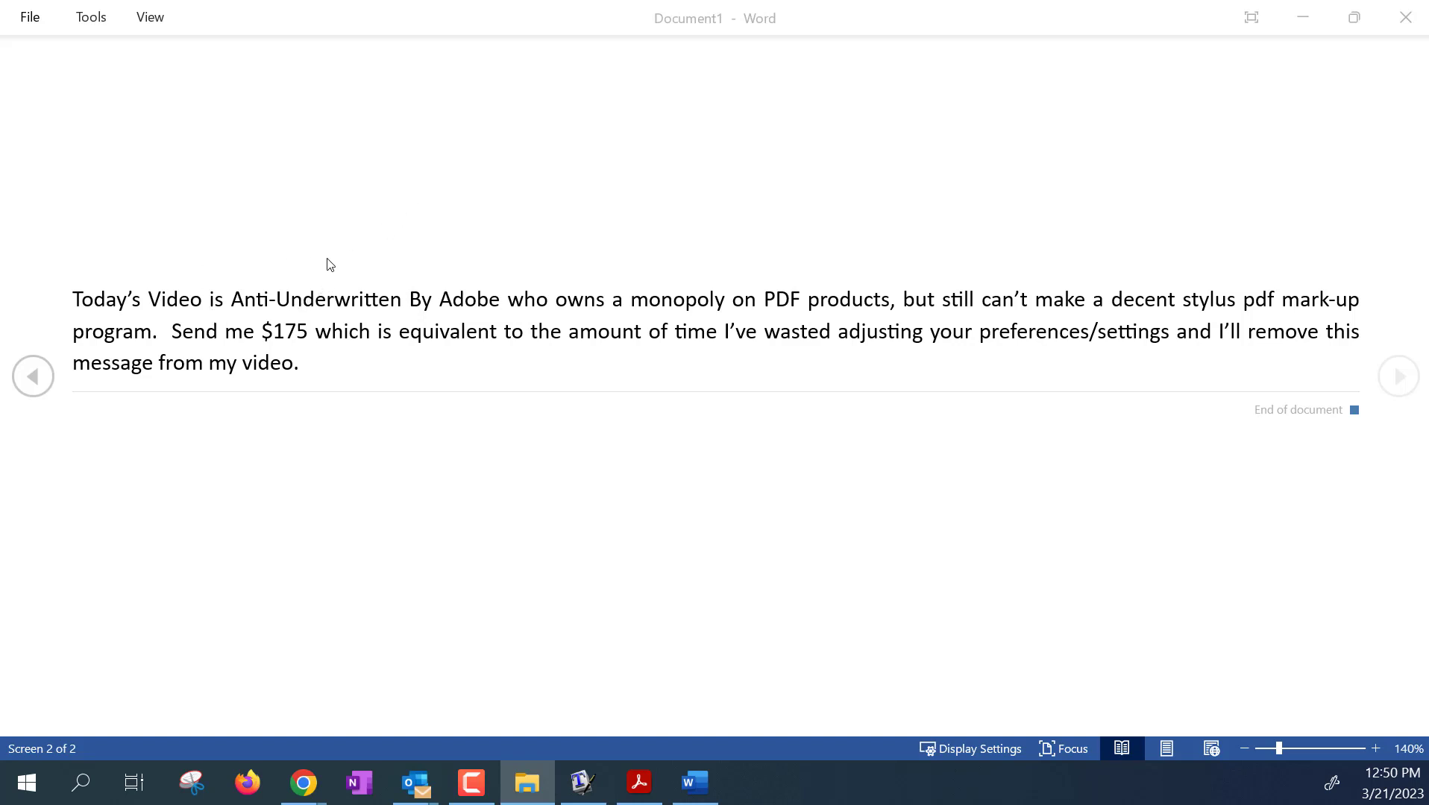
mouse_move(933, 264)
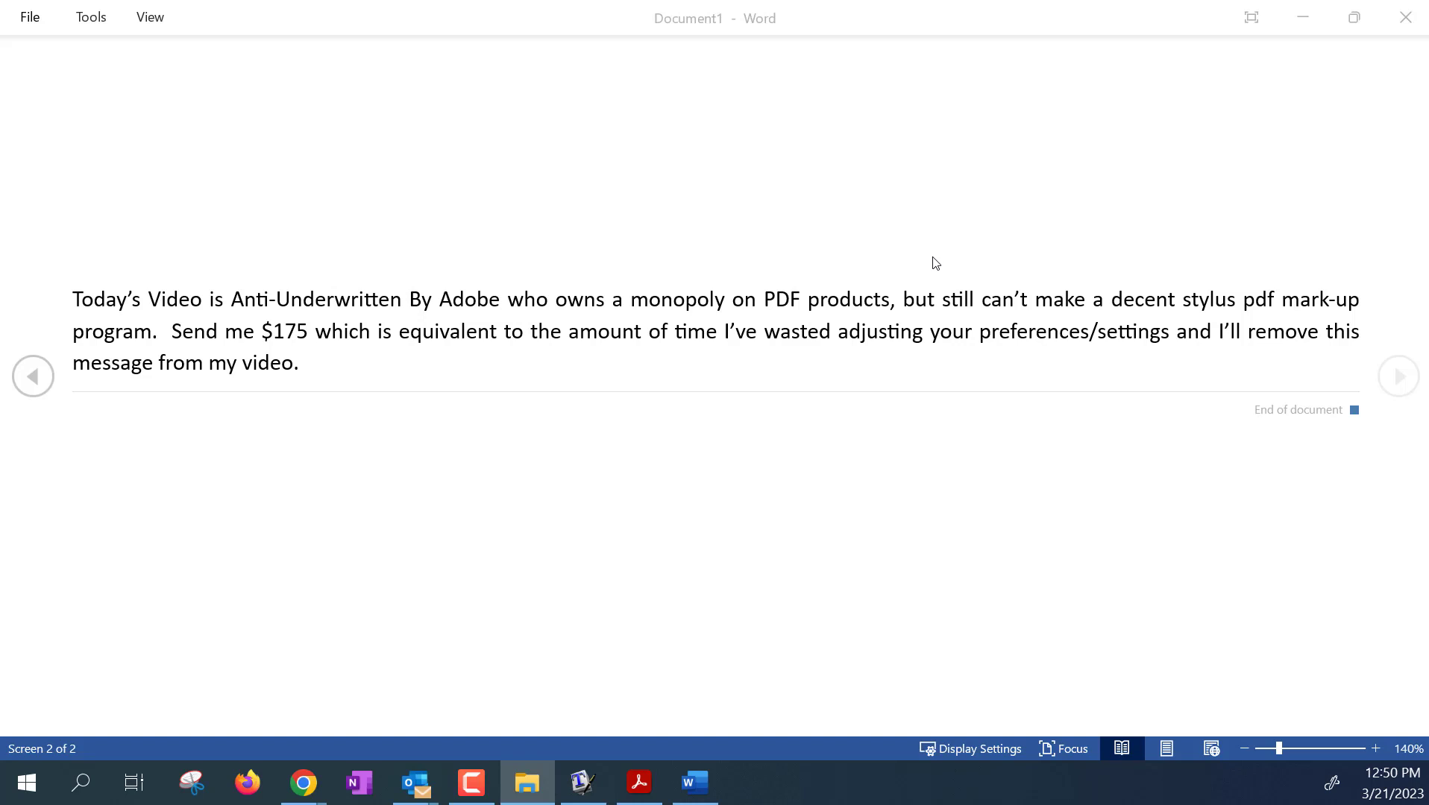
mouse_move(957, 254)
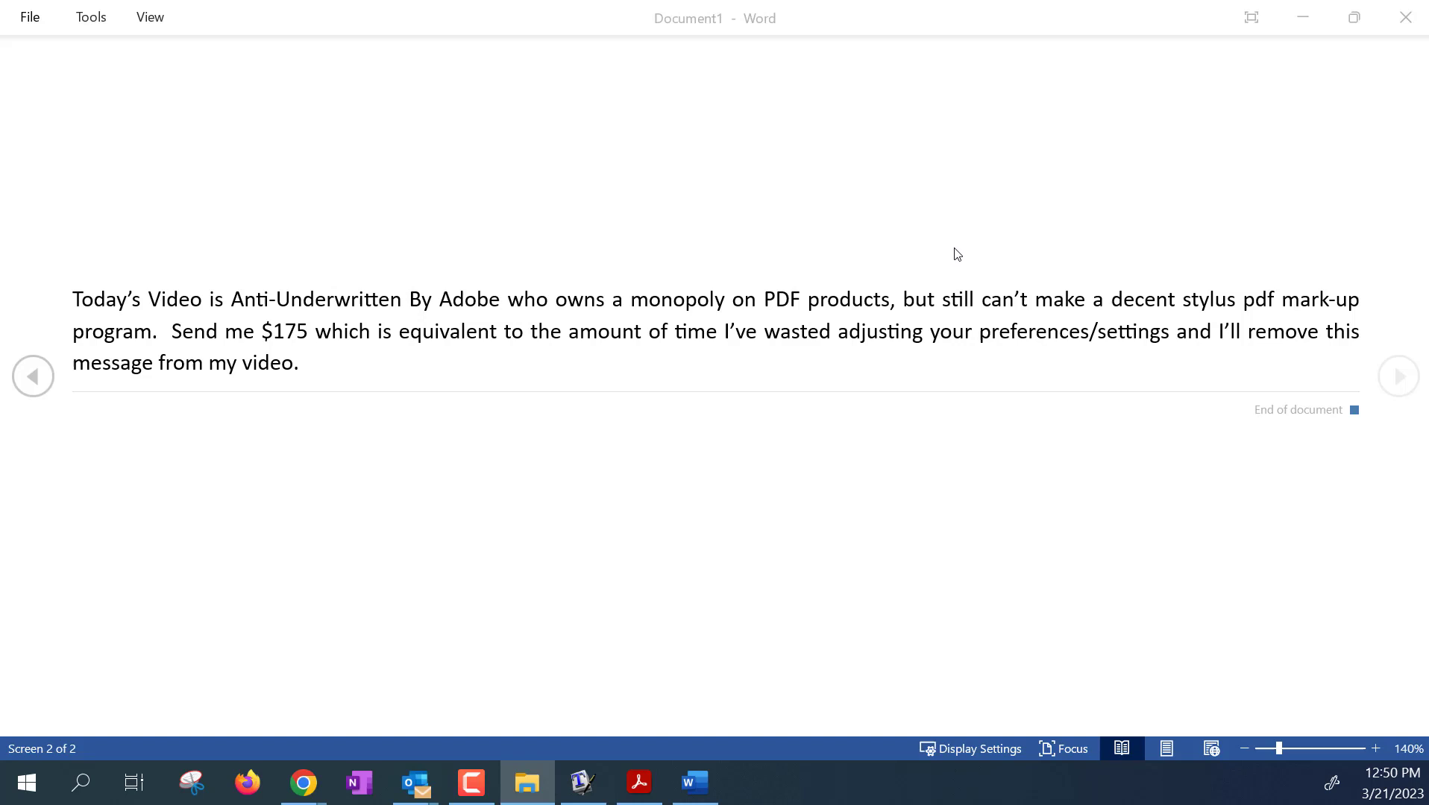